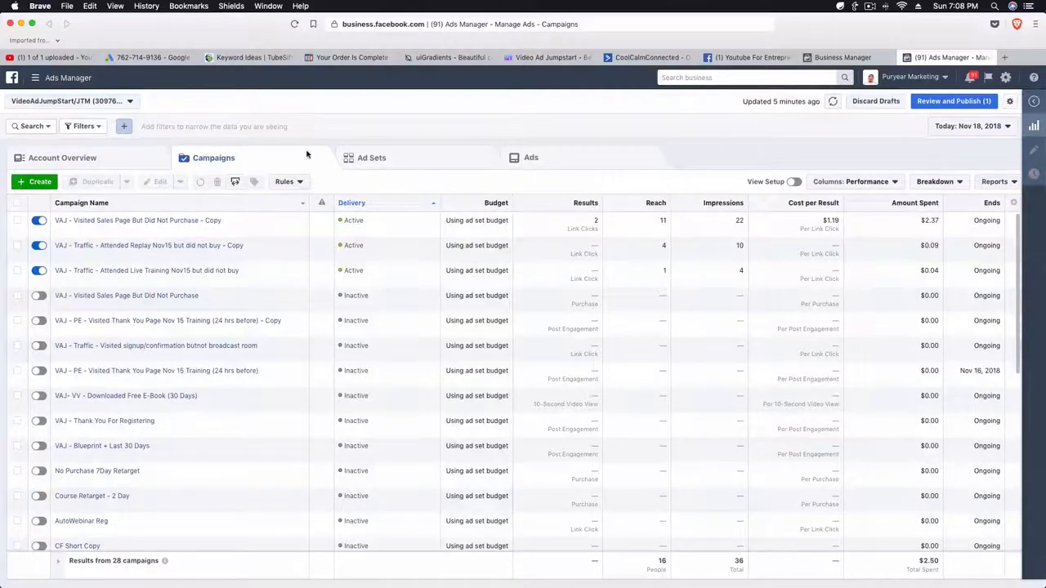
{"action": "mouse_move", "coordinate": [401, 94]}
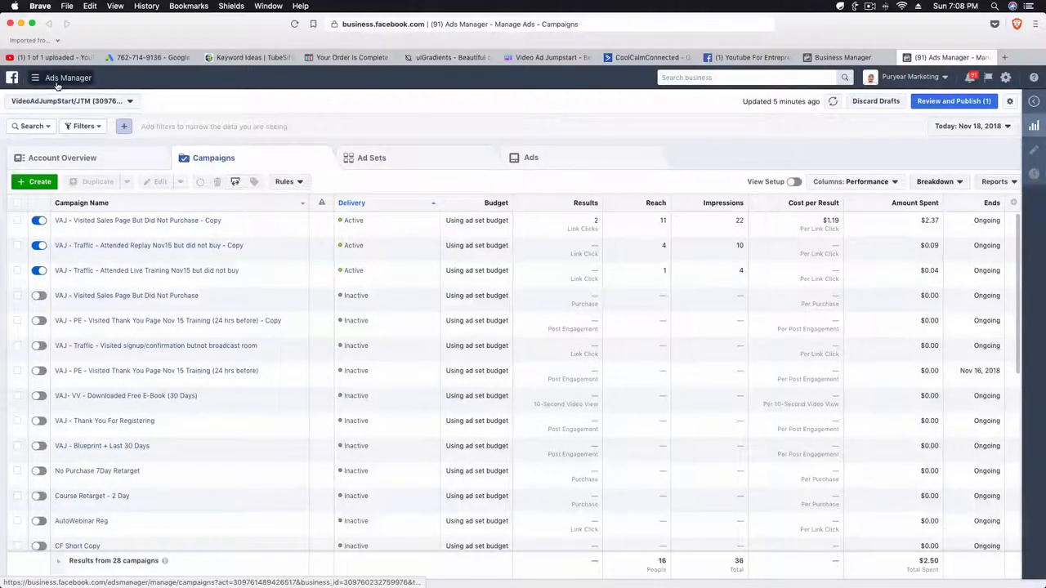
- Navigate from the Ads Manager menu to the Events Manager Pixels page listing ClickViewConvert Pixel
{"action": "left_click", "coordinate": [35, 77]}
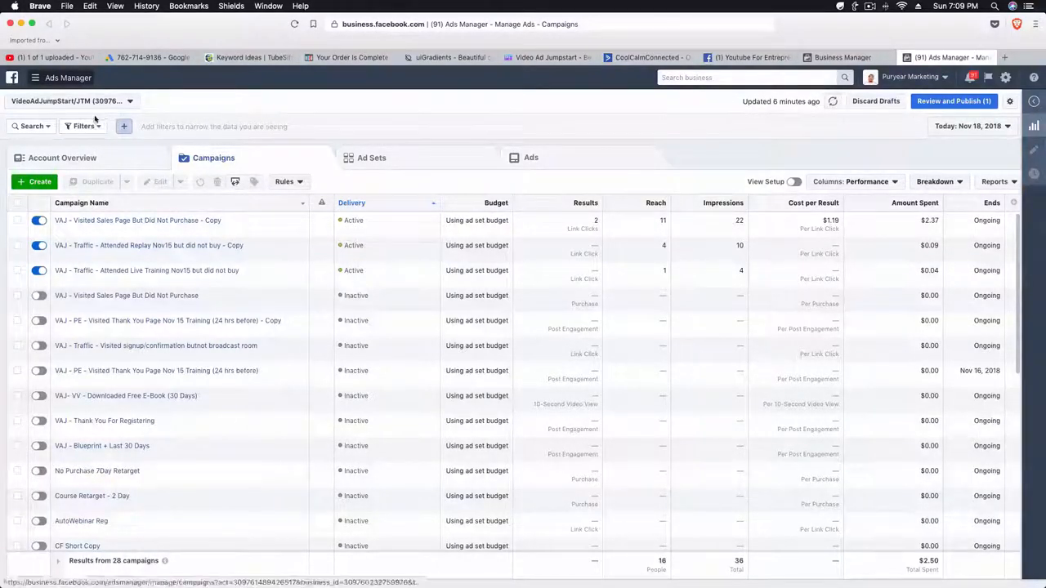
{"action": "mouse_move", "coordinate": [56, 90]}
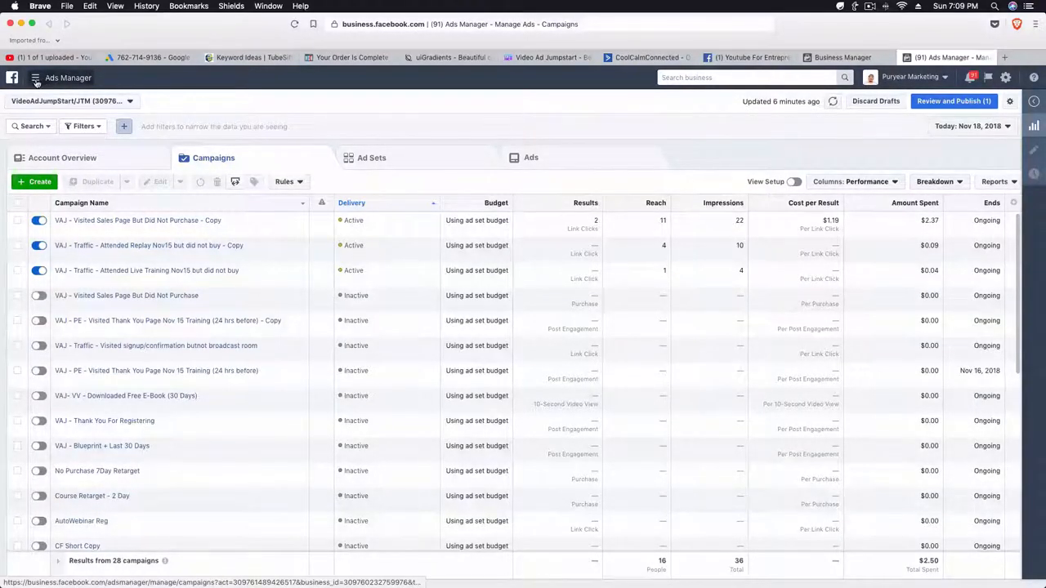
{"action": "left_click", "coordinate": [35, 77]}
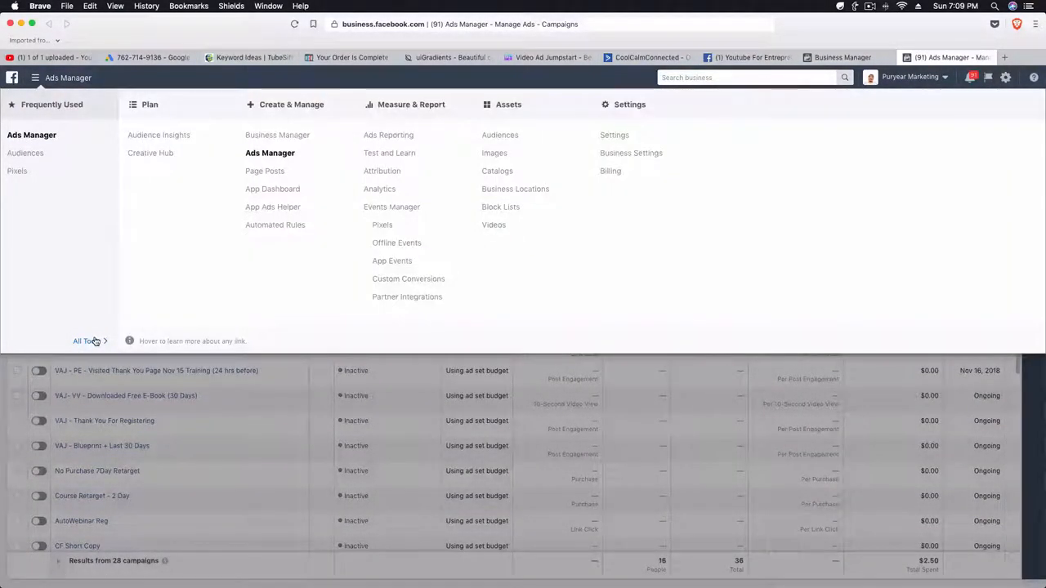
{"action": "mouse_move", "coordinate": [382, 224]}
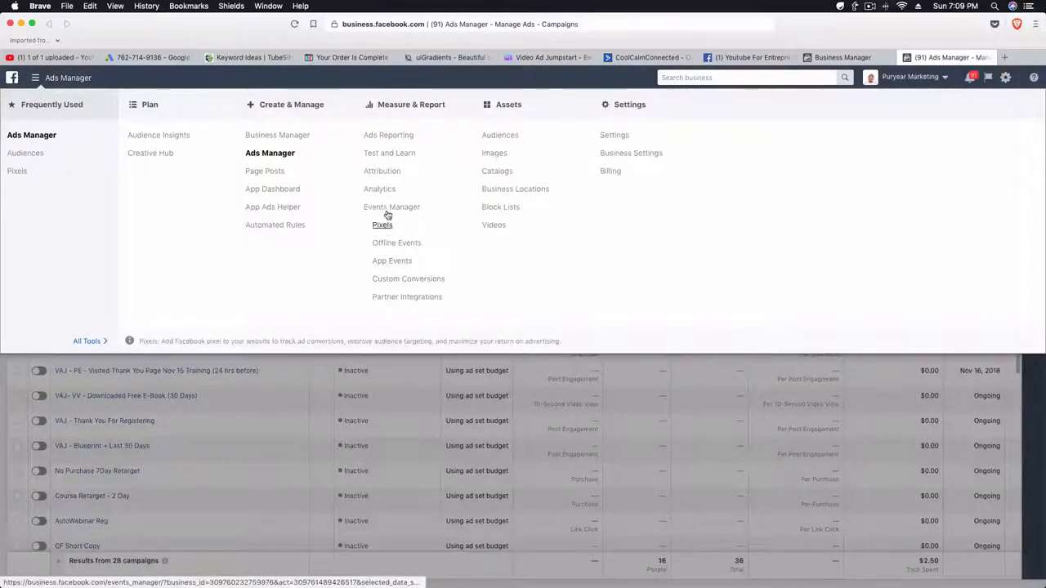
{"action": "left_click", "coordinate": [382, 225]}
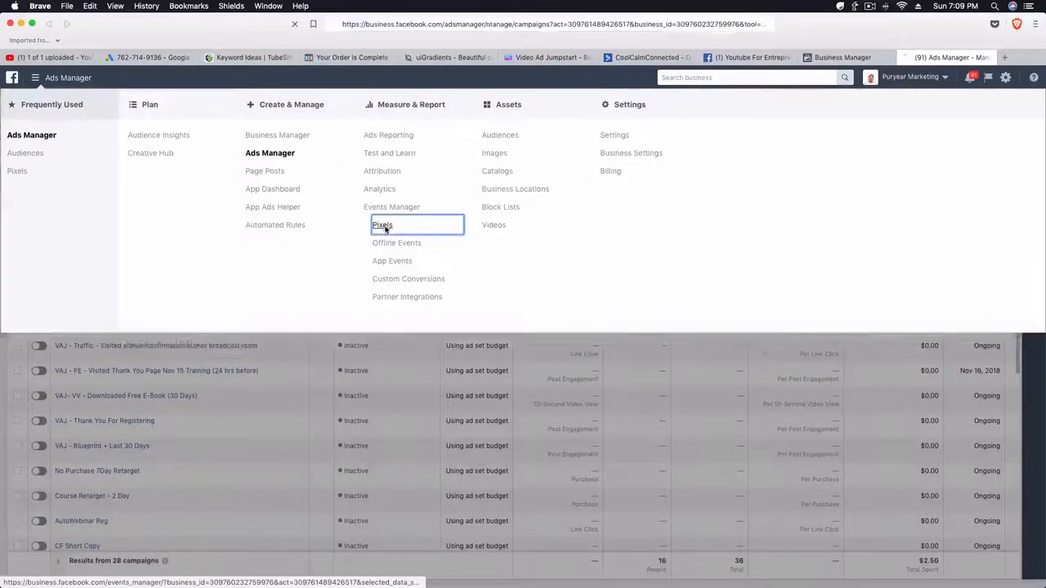
{"action": "left_click", "coordinate": [382, 224]}
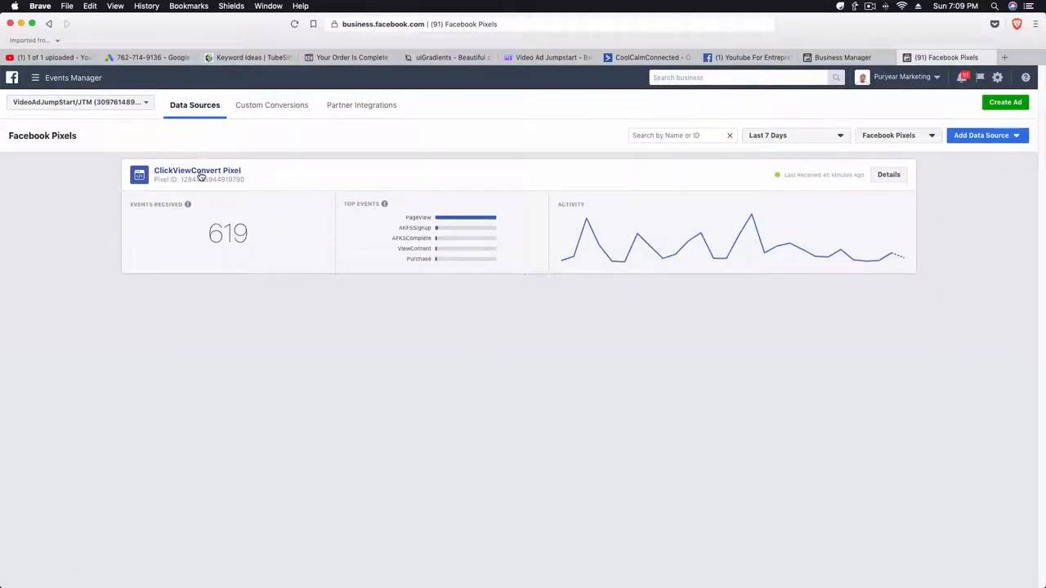
- Open the ClickViewConvert Pixel's details, review its events, and start its setup
{"action": "left_click", "coordinate": [196, 174]}
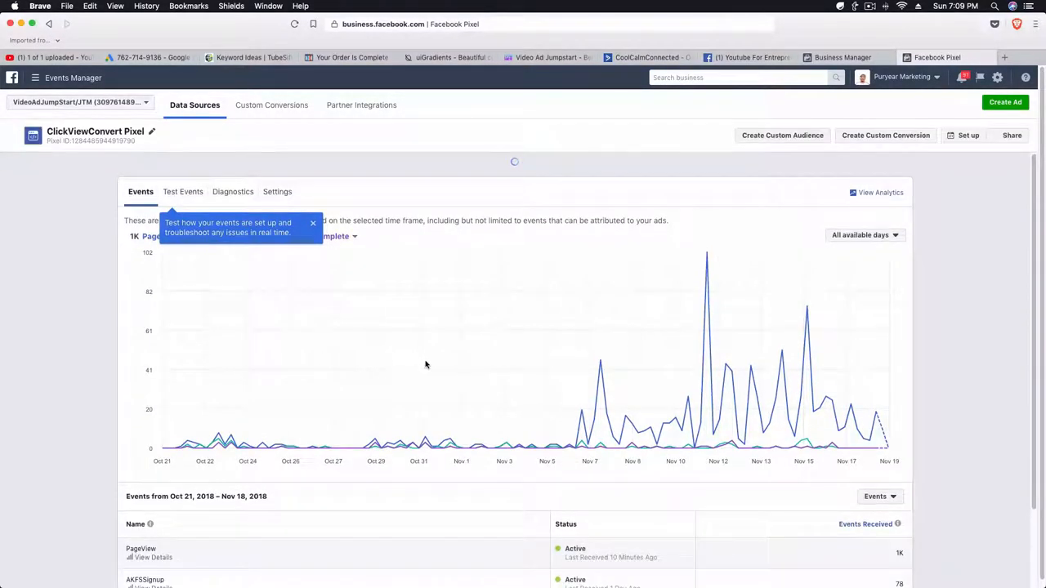
{"action": "scroll", "scroll_direction": "down", "scroll_amount": 3}
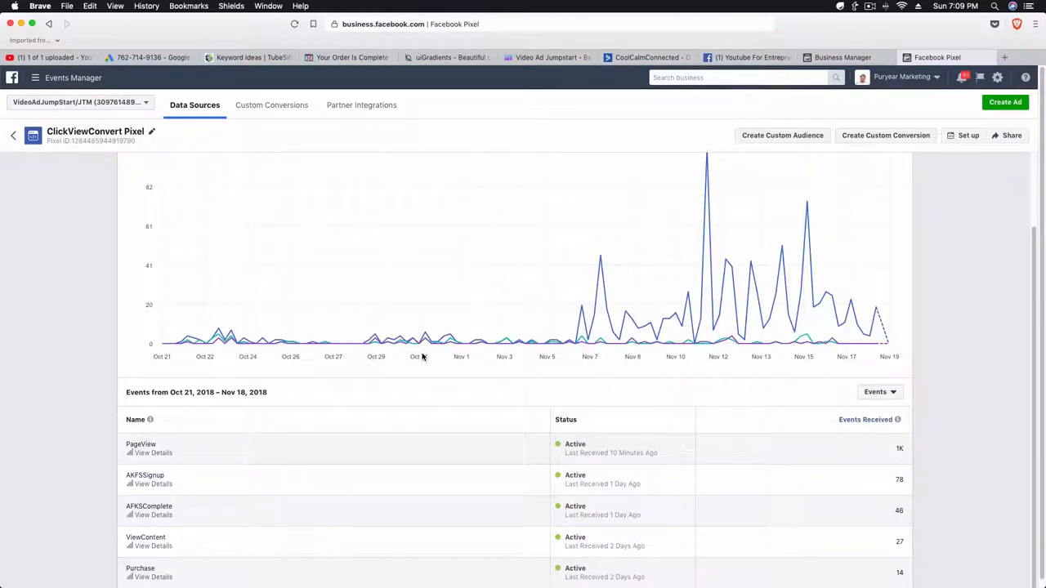
{"action": "scroll", "scroll_direction": "up", "scroll_amount": 3}
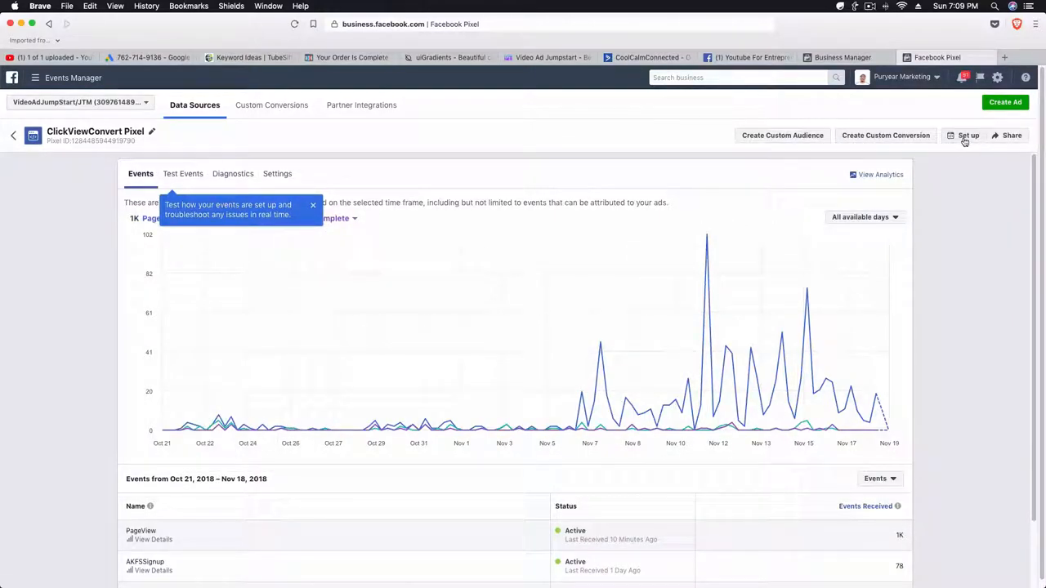
{"action": "left_click", "coordinate": [968, 135]}
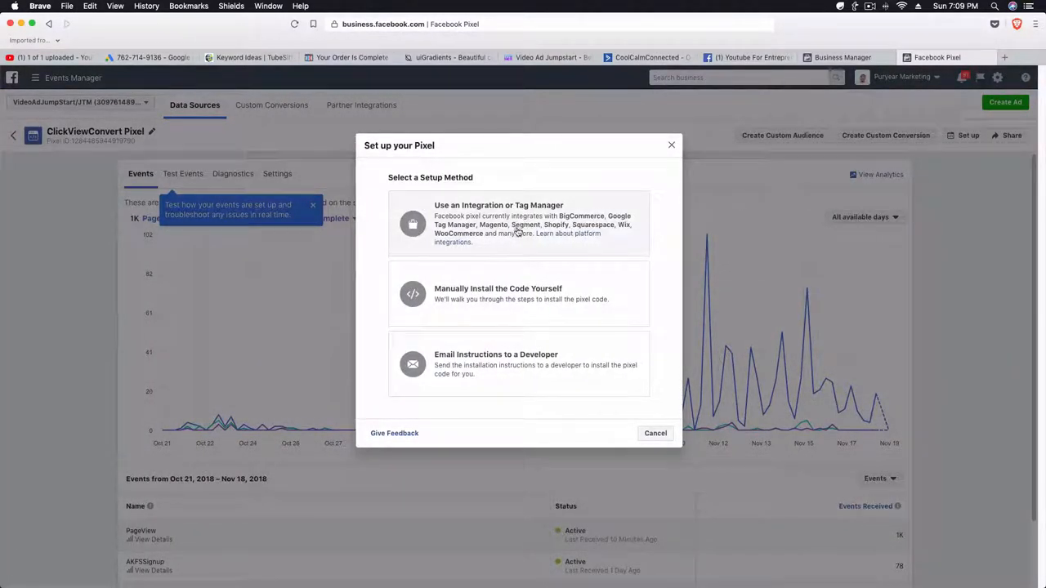
{"action": "mouse_move", "coordinate": [481, 238]}
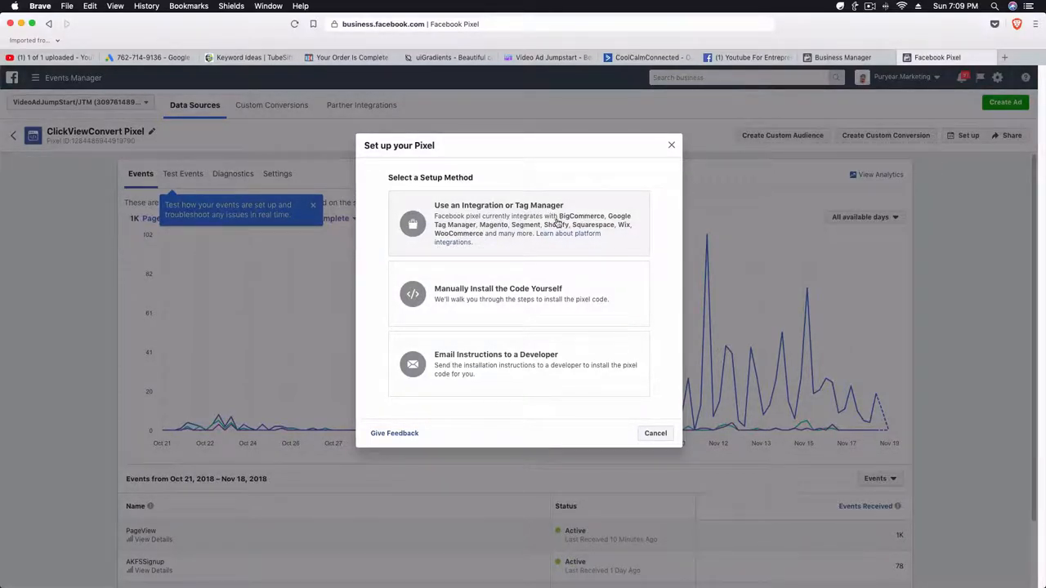
{"action": "mouse_move", "coordinate": [504, 296]}
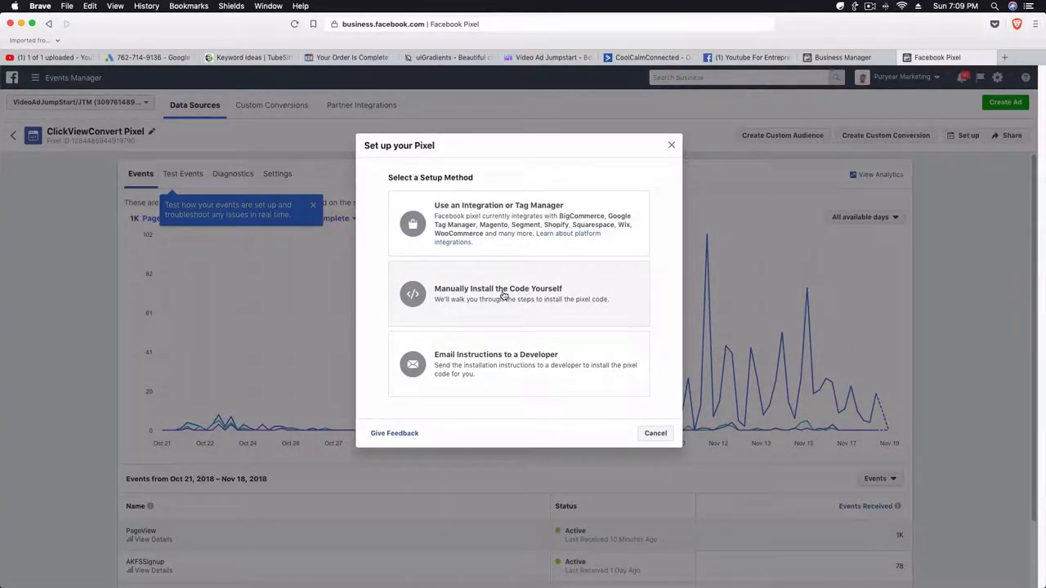
- Choose manual code installation and copy the full pixel code to the clipboard
{"action": "left_click", "coordinate": [518, 293]}
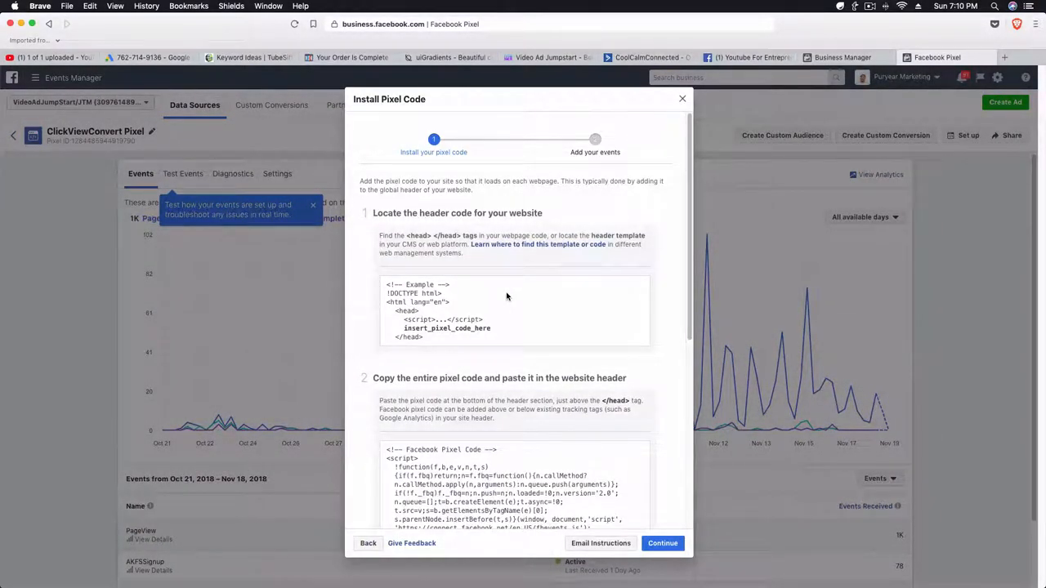
{"action": "scroll", "scroll_direction": "down", "scroll_amount": 3}
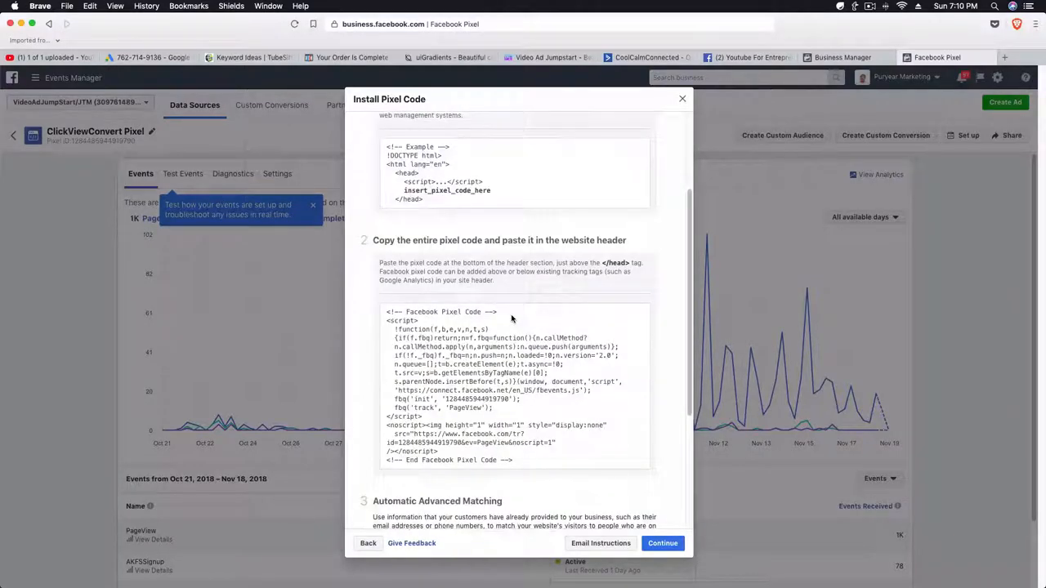
{"action": "left_click", "coordinate": [514, 372]}
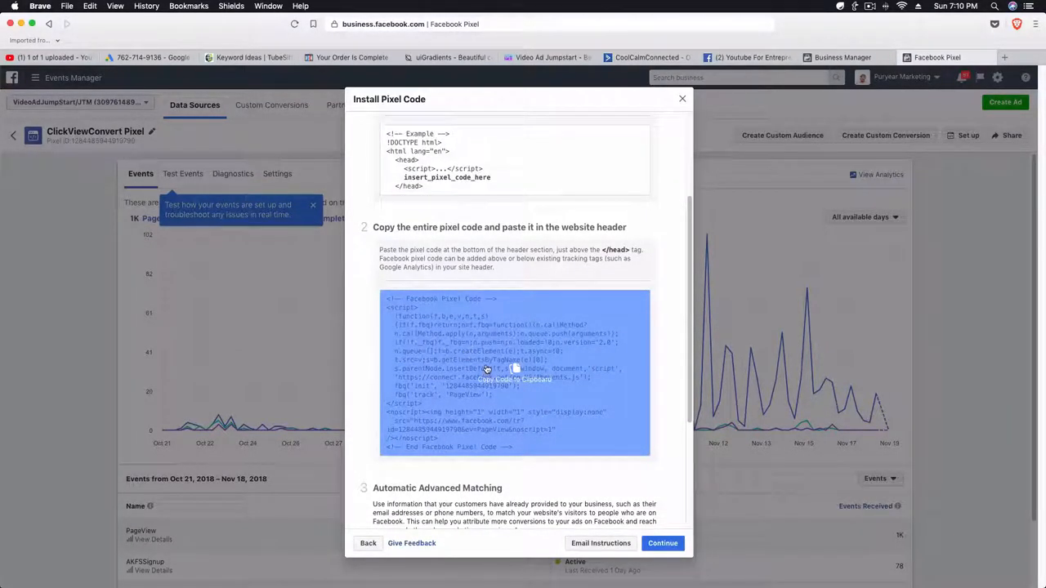
{"action": "left_click", "coordinate": [515, 371]}
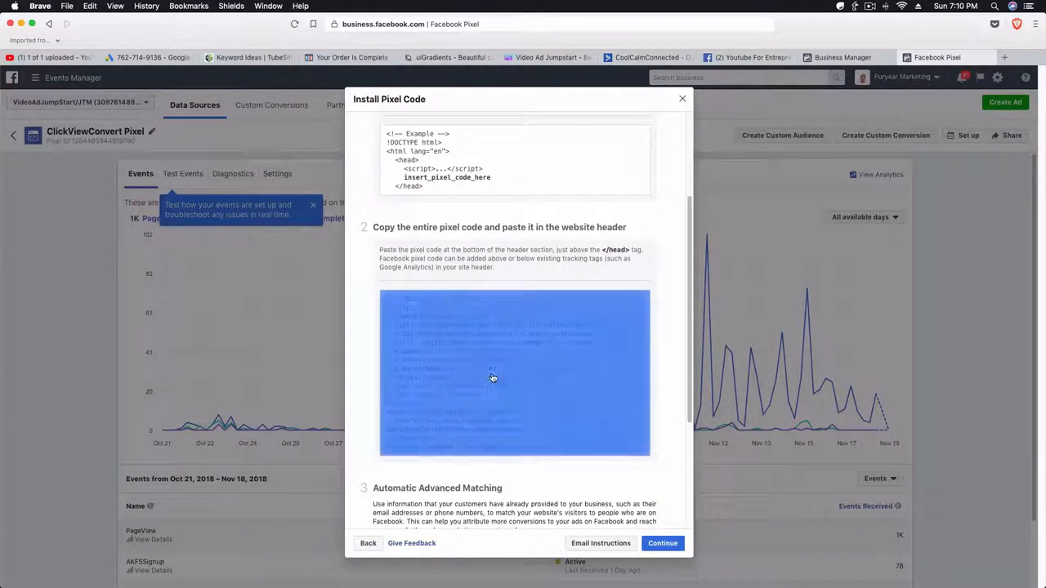
- Turn on Automatic Advanced Matching and copy the pixel code again
{"action": "scroll", "scroll_direction": "down", "scroll_amount": 3}
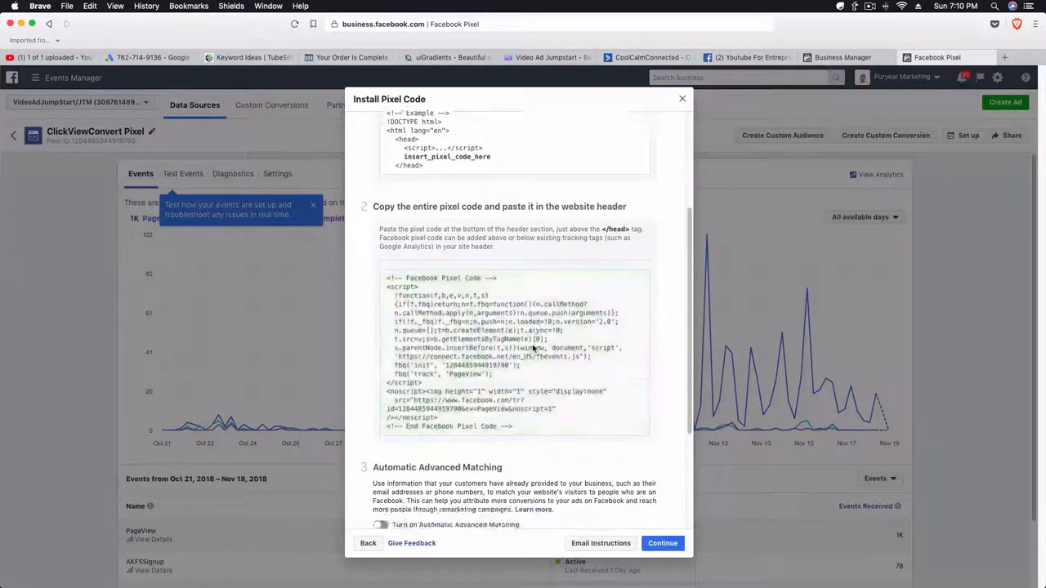
{"action": "scroll", "scroll_direction": "down", "scroll_amount": 3}
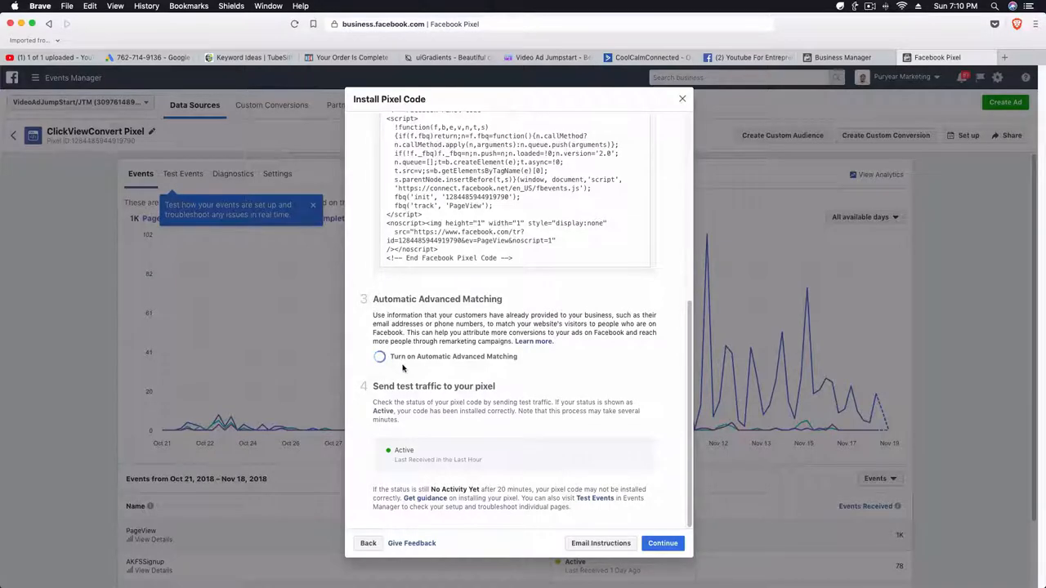
{"action": "left_click", "coordinate": [380, 357]}
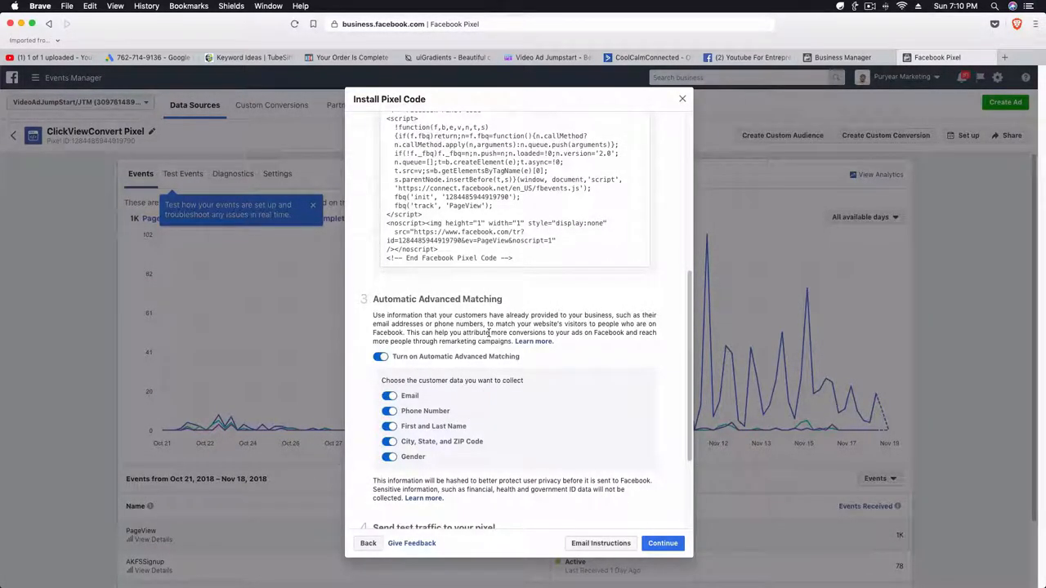
{"action": "scroll", "scroll_direction": "down", "scroll_amount": 3}
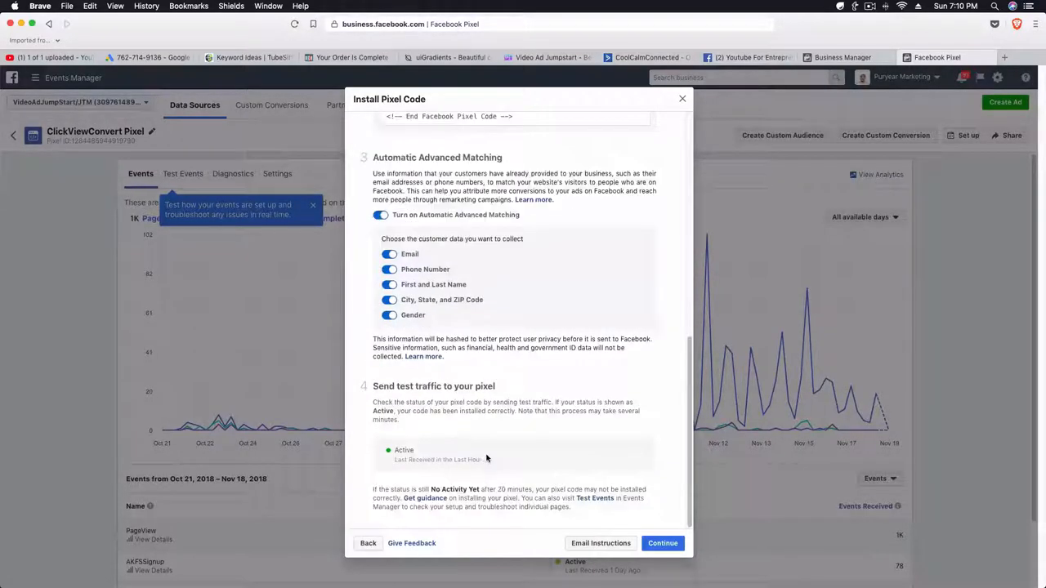
{"action": "scroll", "scroll_direction": "up", "scroll_amount": 3}
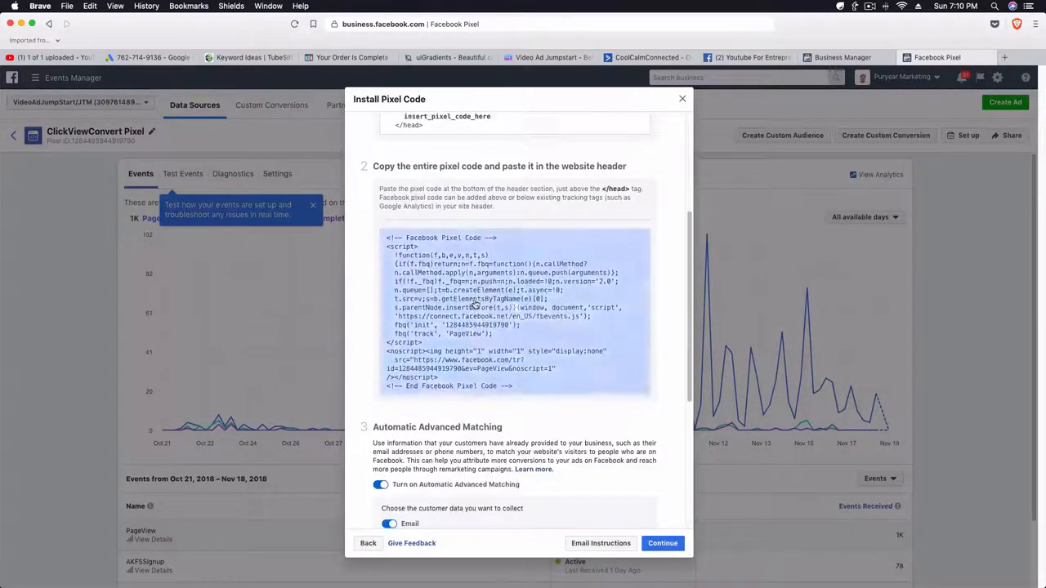
{"action": "left_click", "coordinate": [514, 310]}
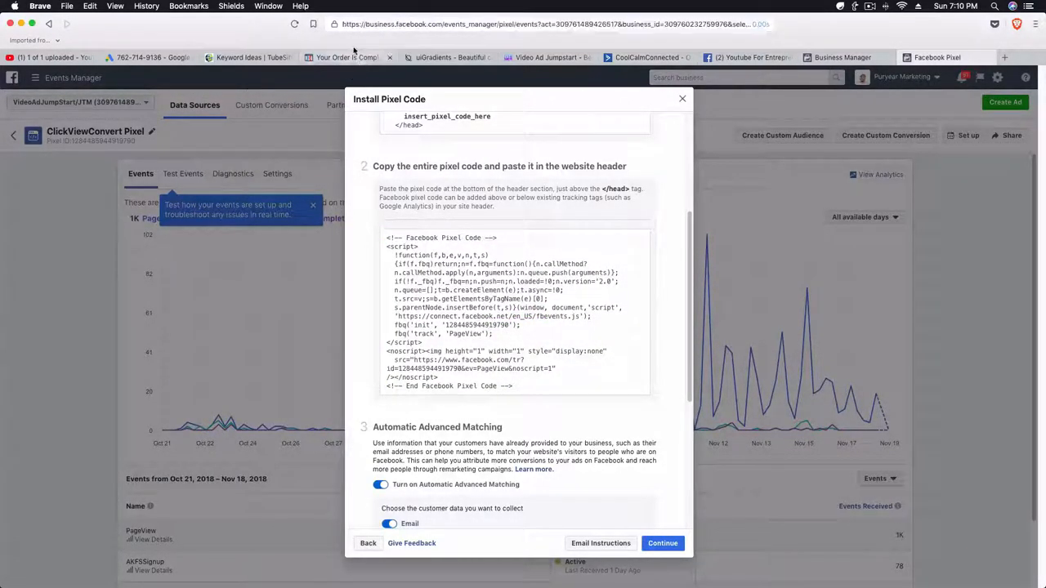
- Leave the thank-you page editor without saving and open the Video Ad JumpStart funnel settings
{"action": "left_click", "coordinate": [350, 58]}
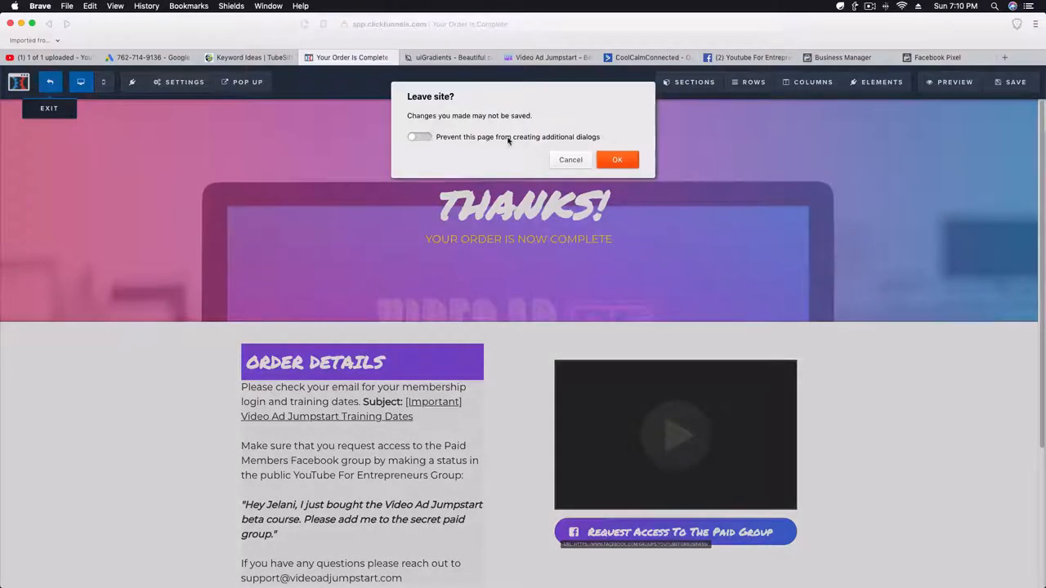
{"action": "left_click", "coordinate": [617, 159]}
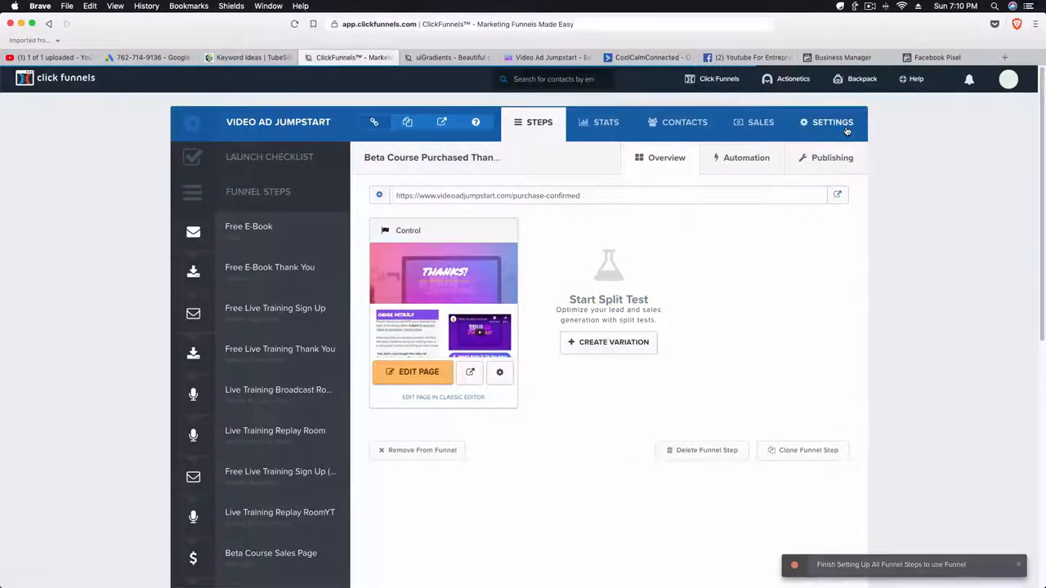
{"action": "left_click", "coordinate": [832, 122]}
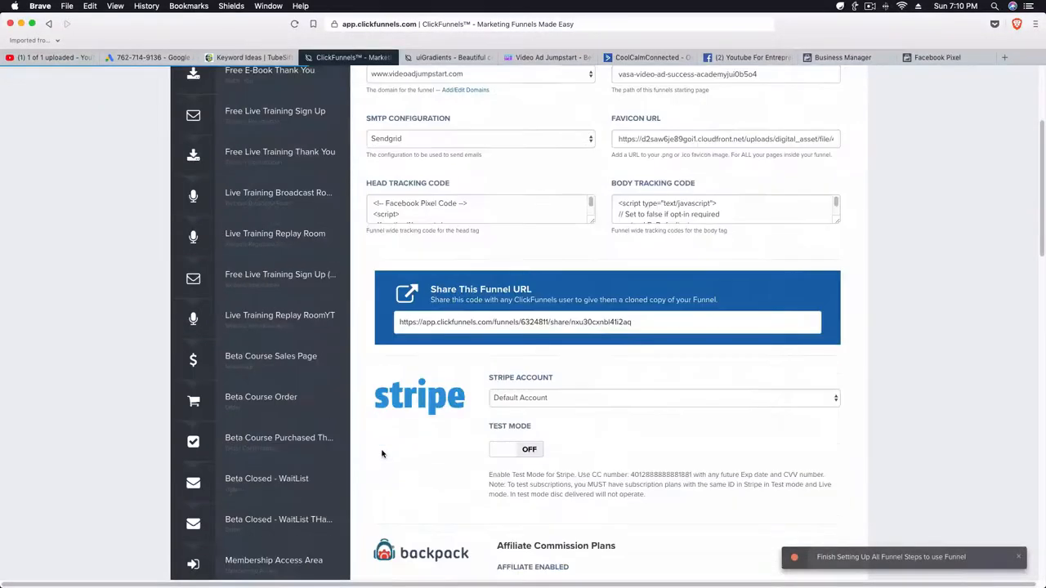
{"action": "scroll", "scroll_direction": "up", "scroll_amount": 3}
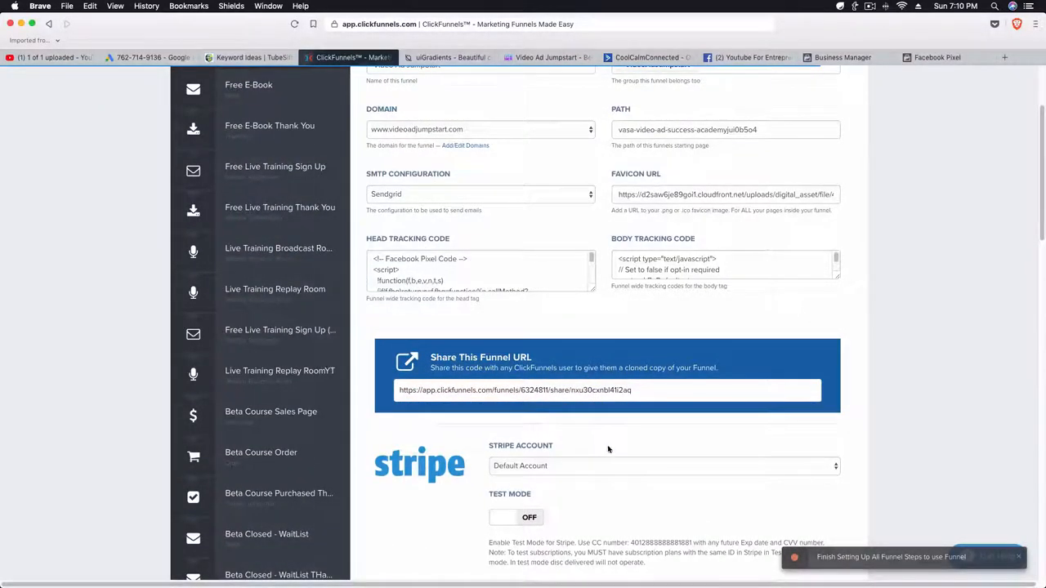
{"action": "scroll", "scroll_direction": "up", "scroll_amount": 3}
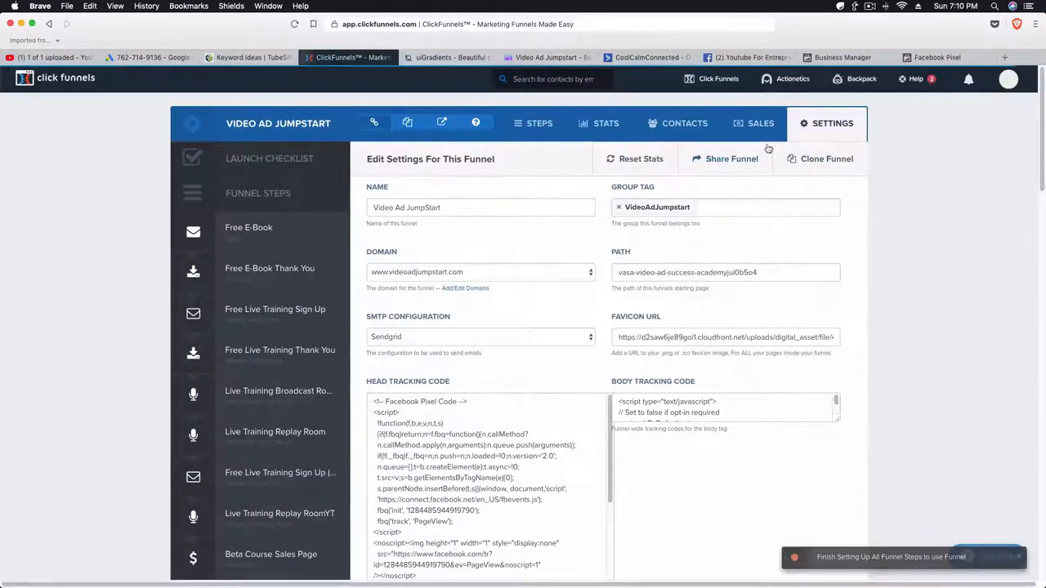
- Scroll through the funnel settings and their head tracking code containing the pixel
{"action": "scroll", "scroll_direction": "down", "scroll_amount": 3}
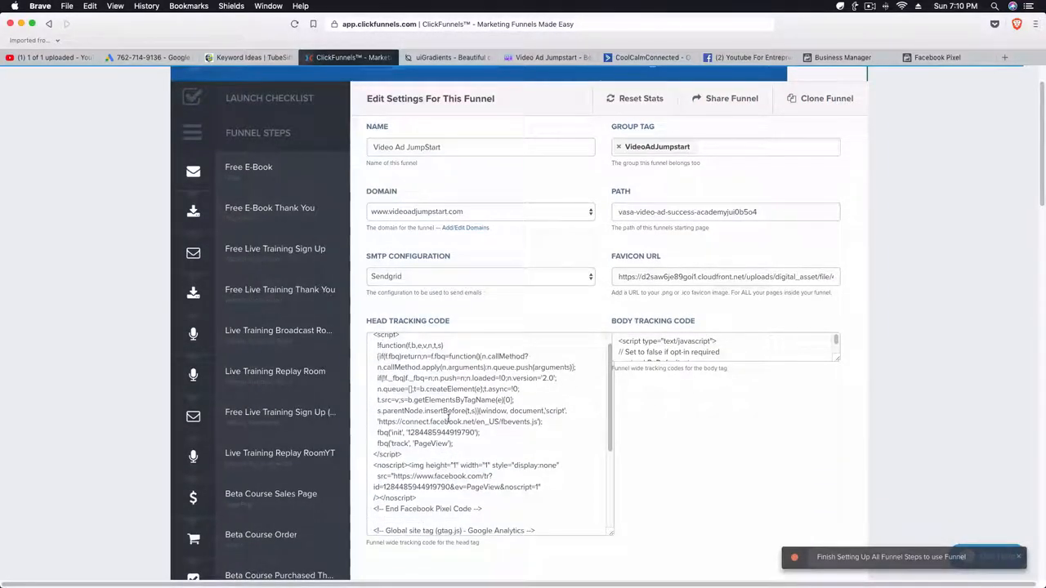
{"action": "mouse_move", "coordinate": [302, 382]}
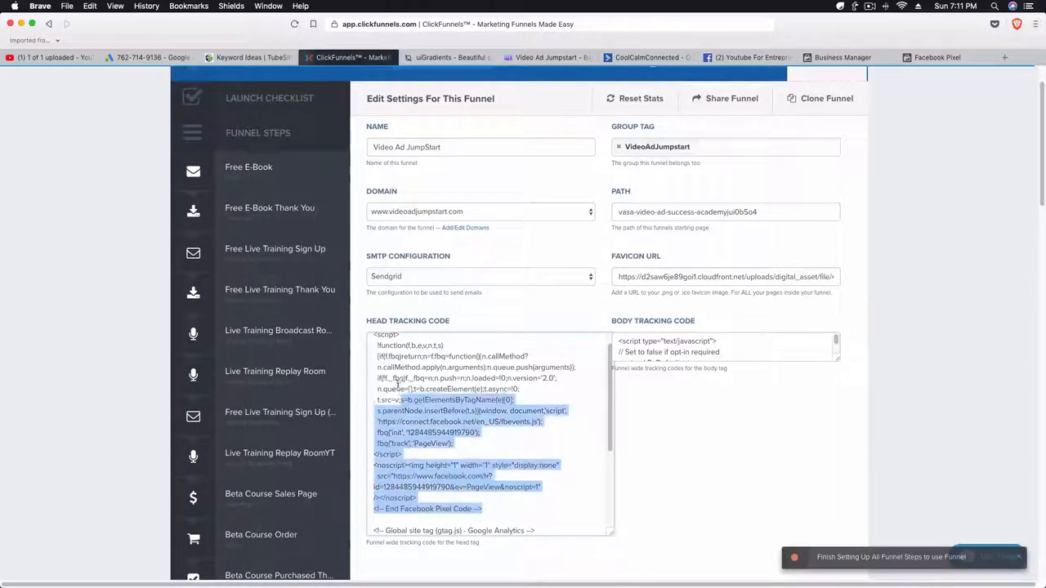
{"action": "scroll", "scroll_direction": "up", "scroll_amount": 3}
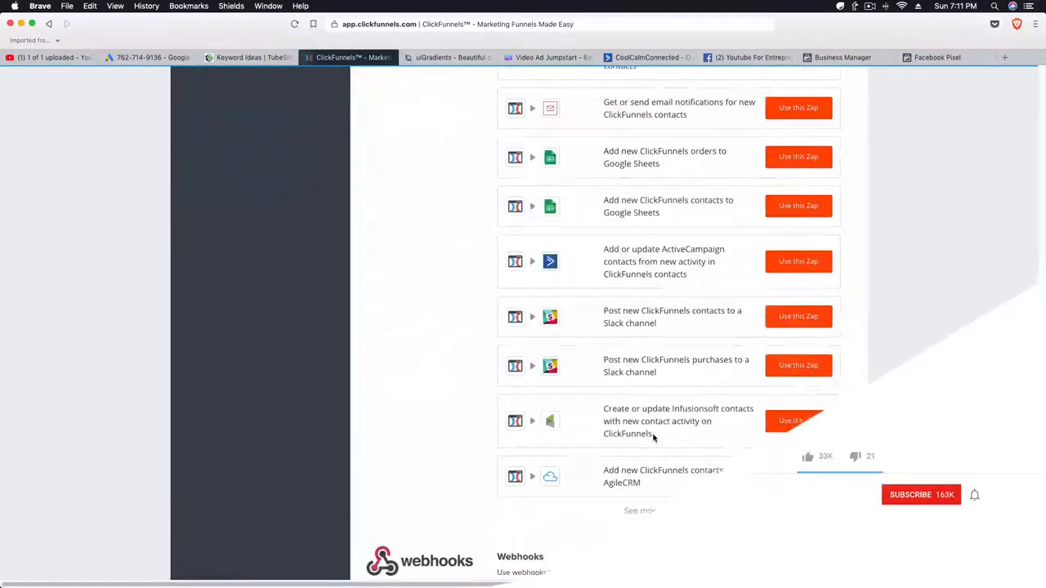
{"action": "scroll", "scroll_direction": "down", "scroll_amount": 3}
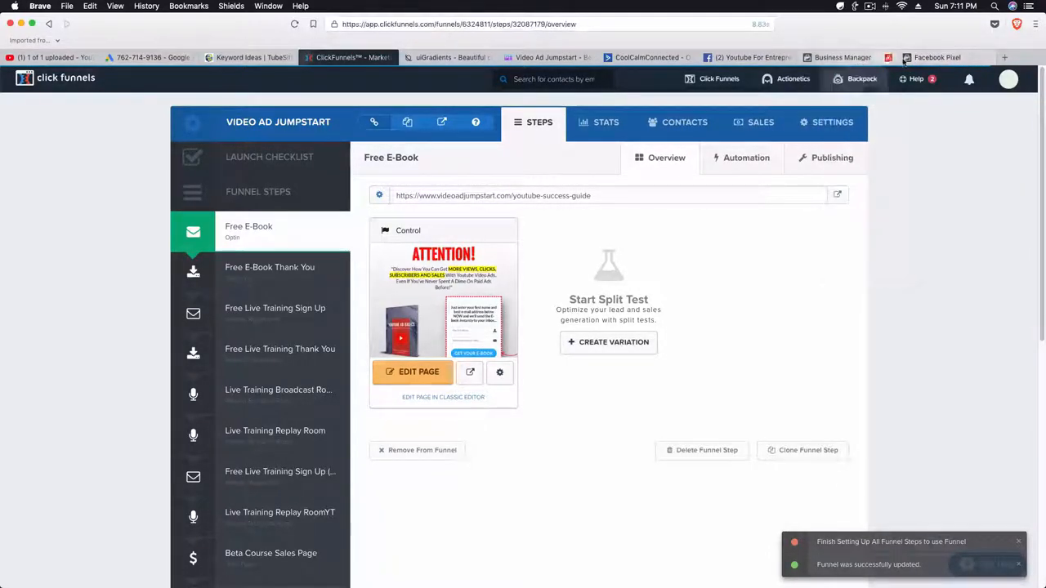
- Return to the Facebook pixel install instructions in Events Manager
{"action": "left_click", "coordinate": [937, 57]}
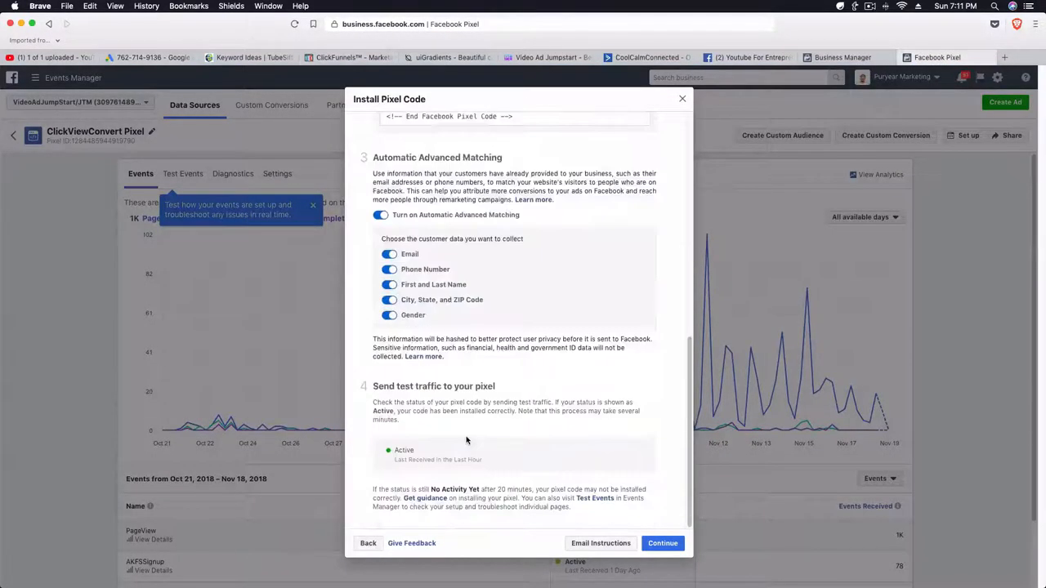
{"action": "mouse_move", "coordinate": [423, 434]}
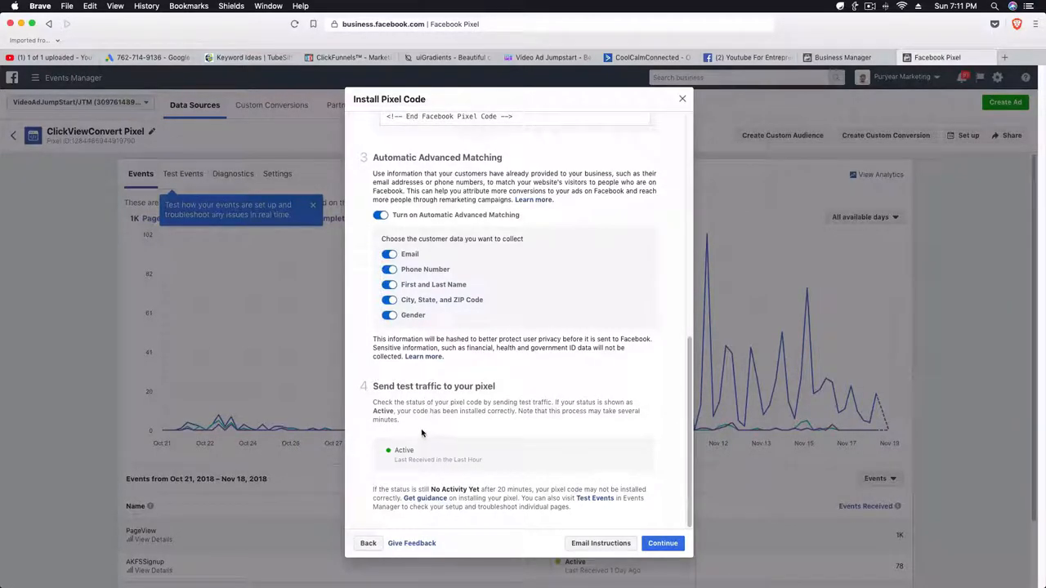
{"action": "mouse_move", "coordinate": [443, 518]}
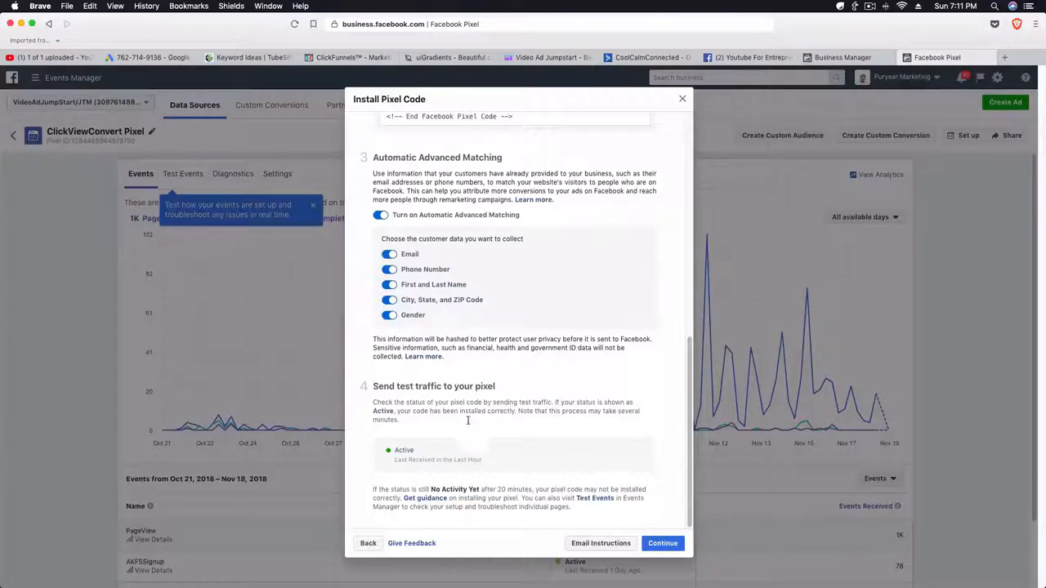
{"action": "mouse_move", "coordinate": [587, 515]}
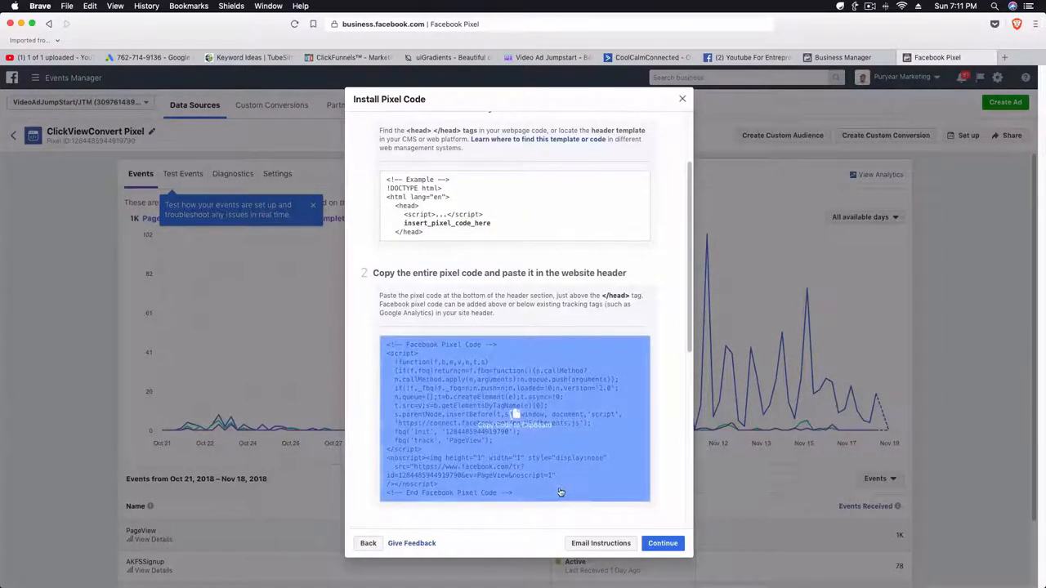
- Advance the pixel installation to the Add your events step
{"action": "left_click", "coordinate": [682, 98]}
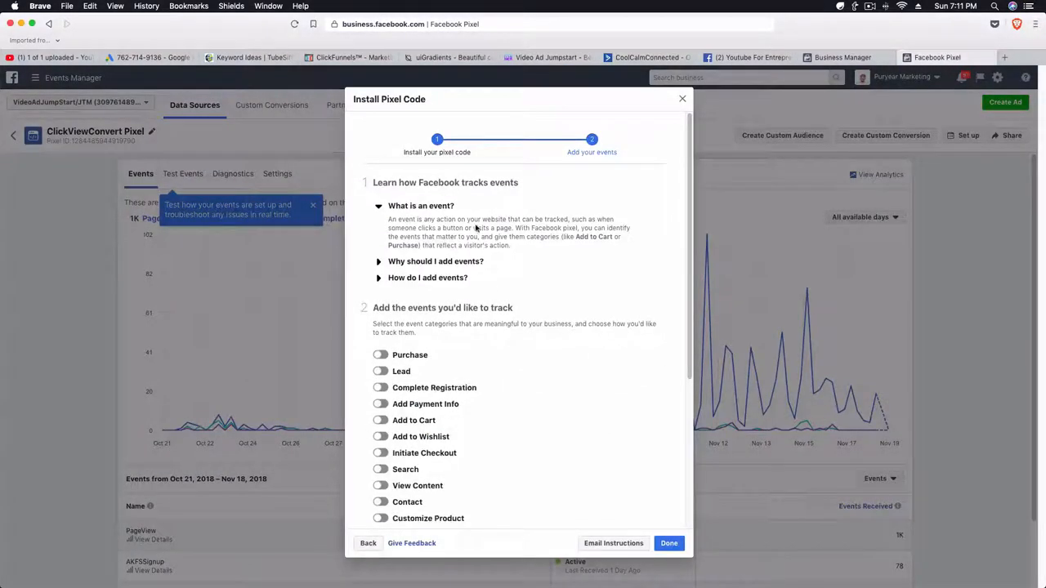
{"action": "mouse_move", "coordinate": [450, 346]}
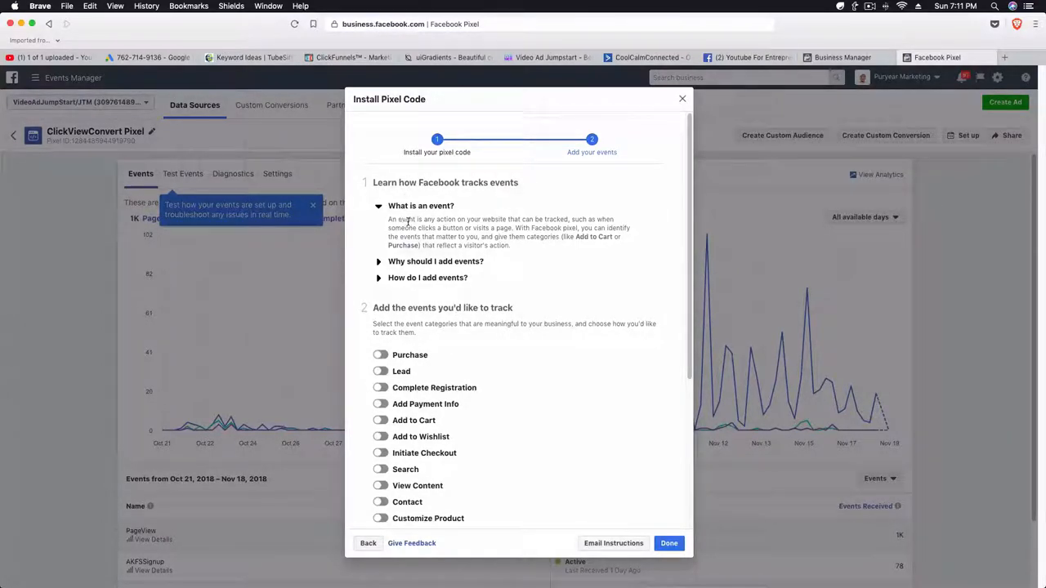
{"action": "mouse_move", "coordinate": [622, 202]}
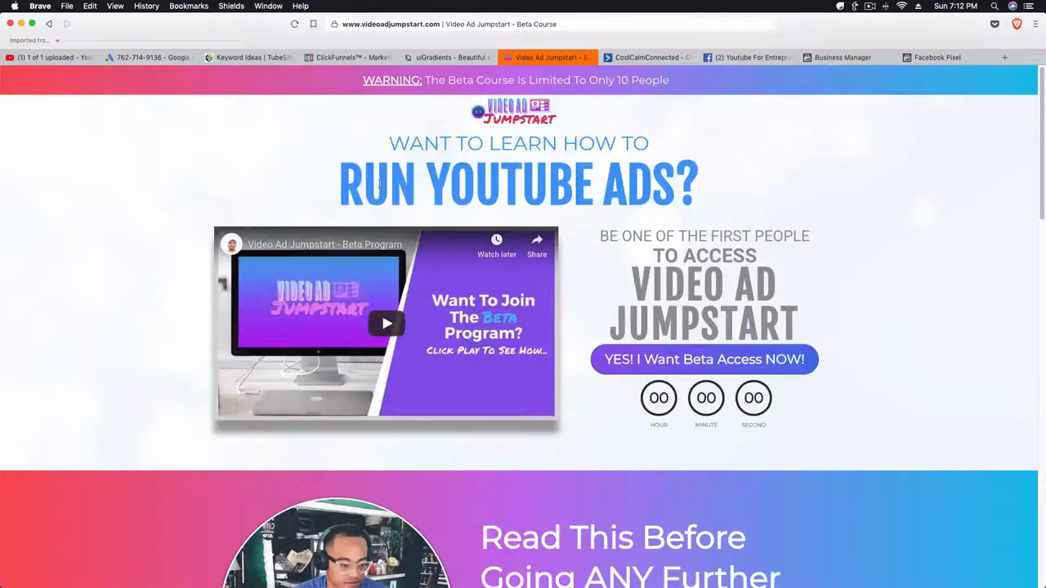
- Open the Free E-Book page editor's tracking code settings, then go back to the Facebook instructions
{"action": "left_click", "coordinate": [348, 57]}
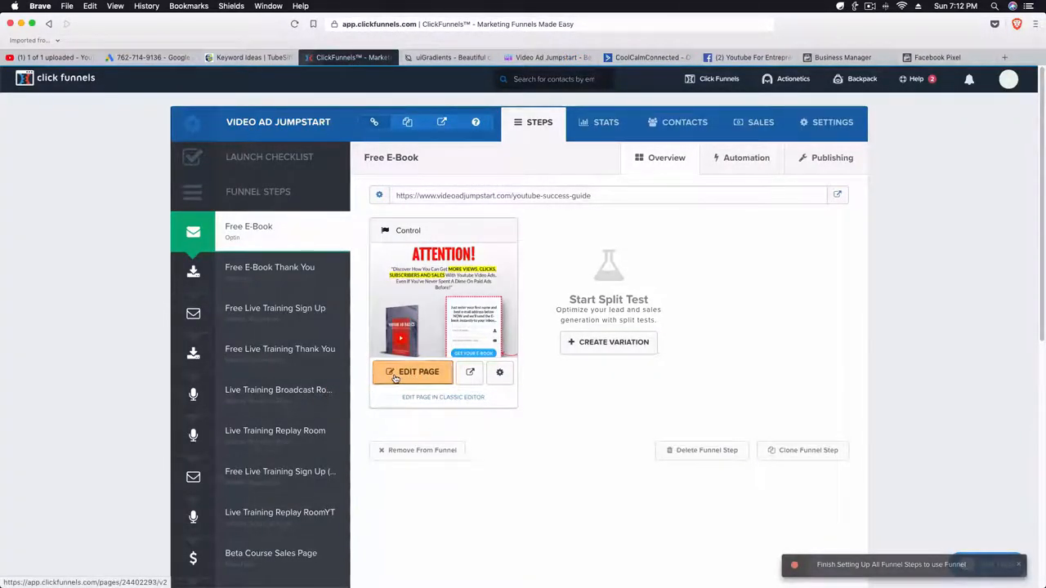
{"action": "left_click", "coordinate": [413, 372]}
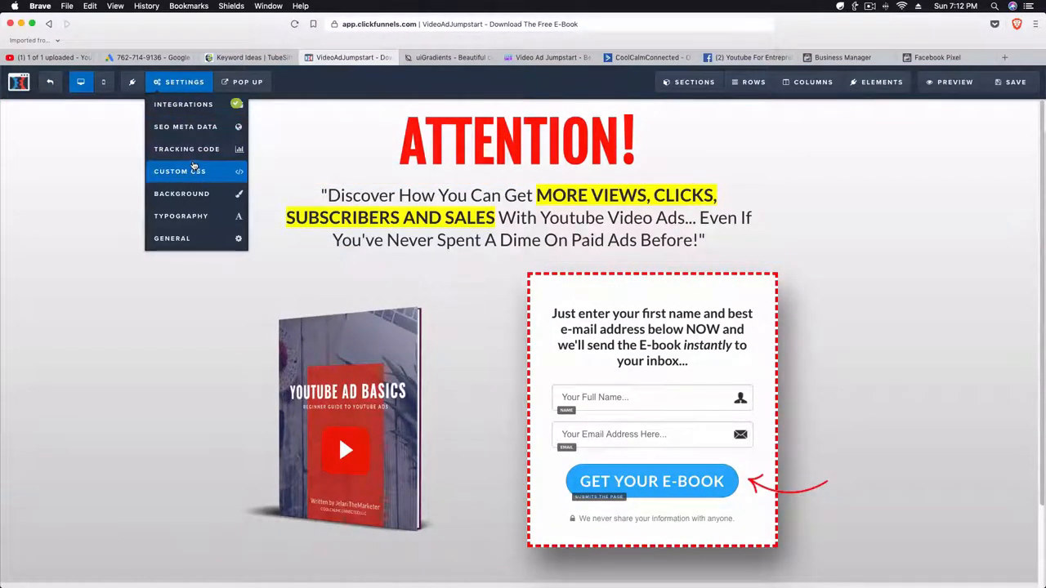
{"action": "left_click", "coordinate": [187, 149]}
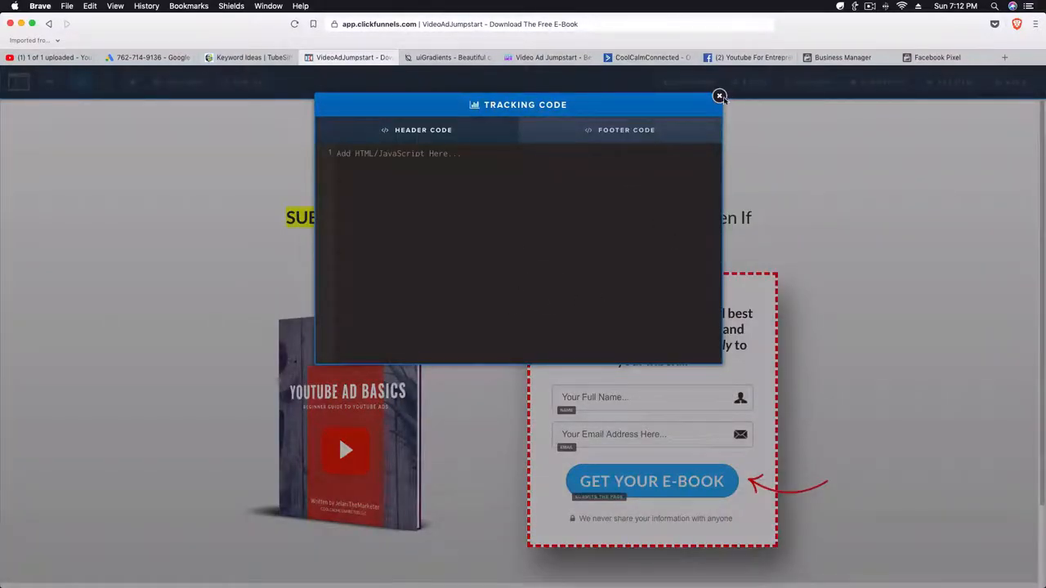
{"action": "left_click", "coordinate": [937, 57]}
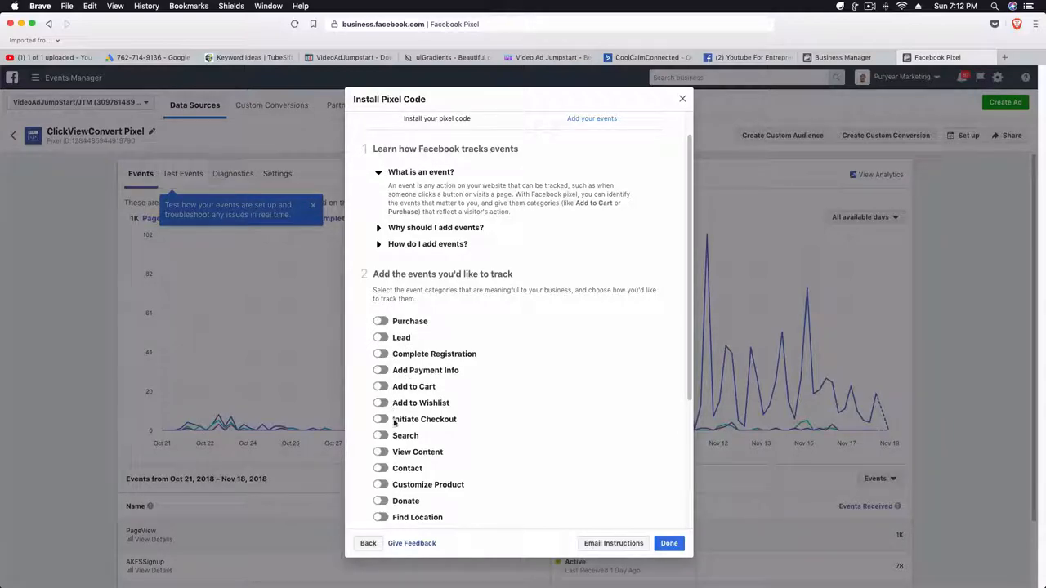
- Turn on View Content tracking, copy its event code, and go back to the ClickFunnels editor
{"action": "scroll", "scroll_direction": "up", "scroll_amount": 3}
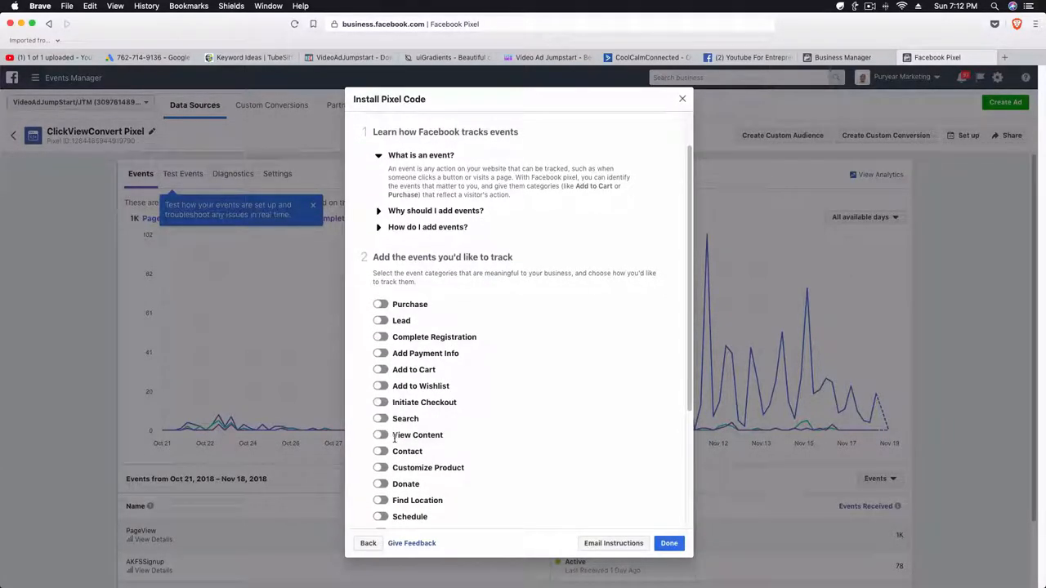
{"action": "left_click", "coordinate": [380, 434]}
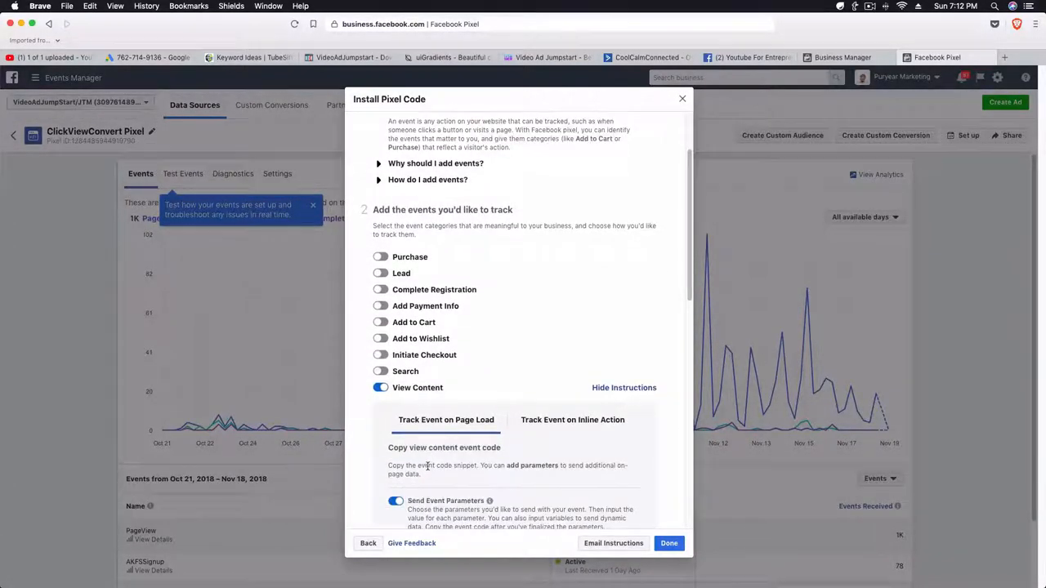
{"action": "scroll", "scroll_direction": "down", "scroll_amount": 3}
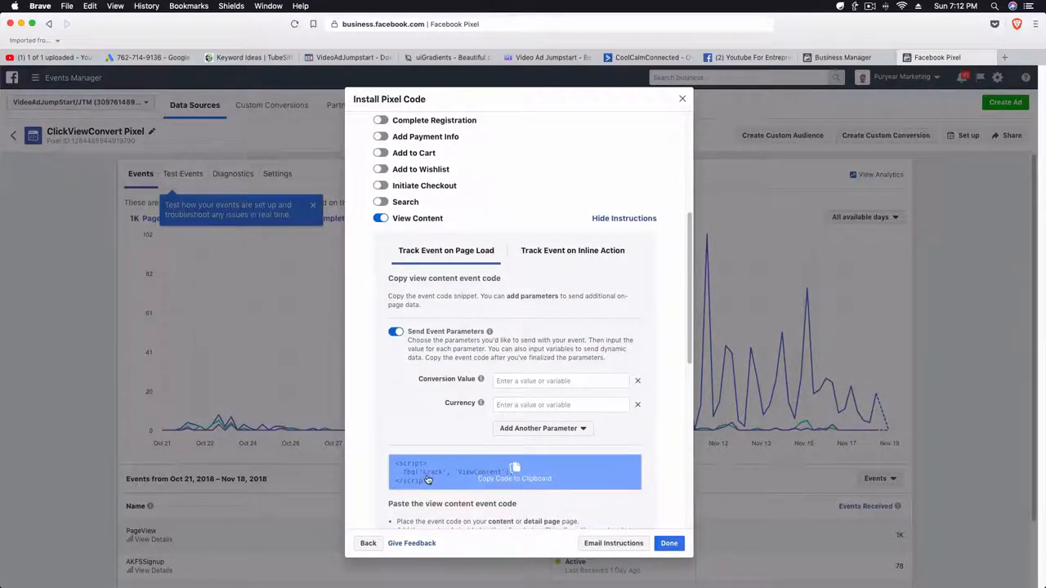
{"action": "left_click", "coordinate": [514, 471]}
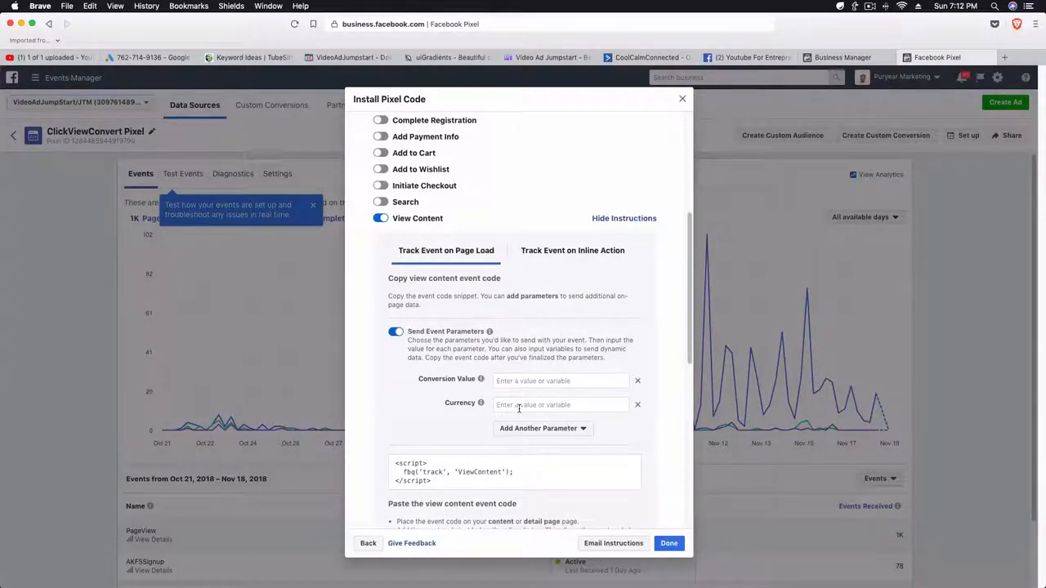
{"action": "mouse_move", "coordinate": [627, 373]}
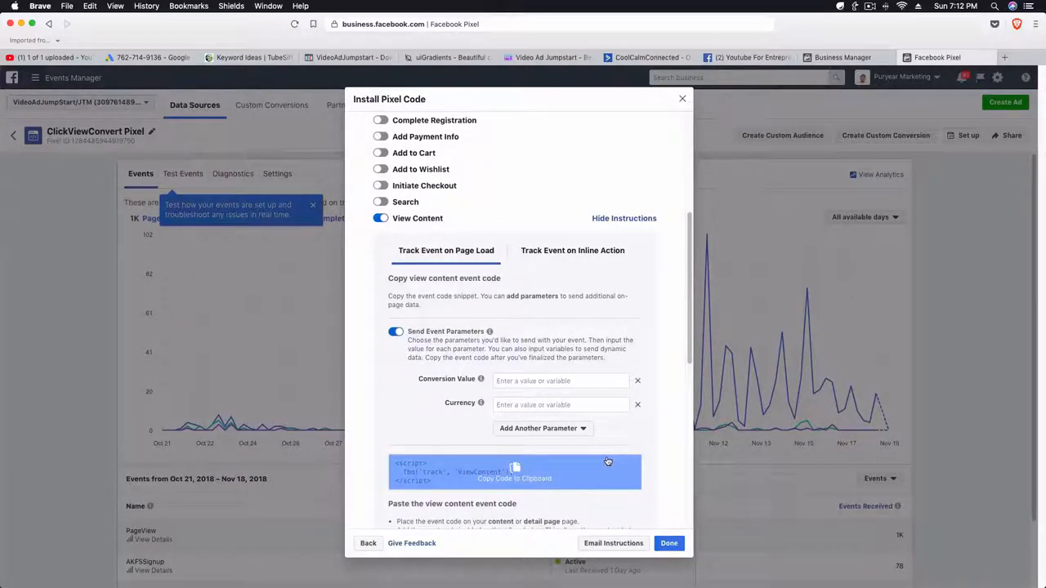
{"action": "mouse_move", "coordinate": [541, 387]}
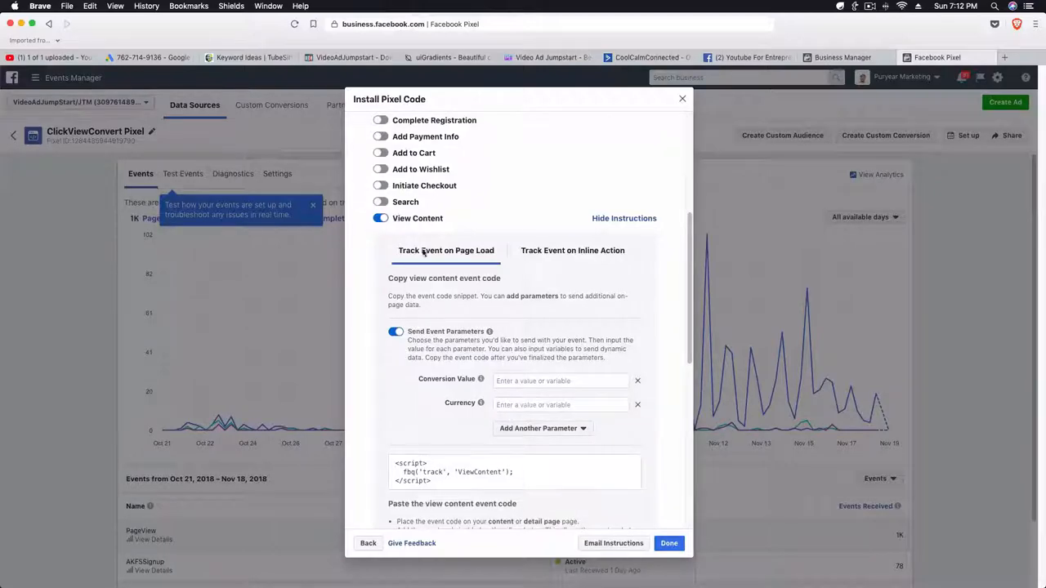
{"action": "left_click", "coordinate": [514, 472]}
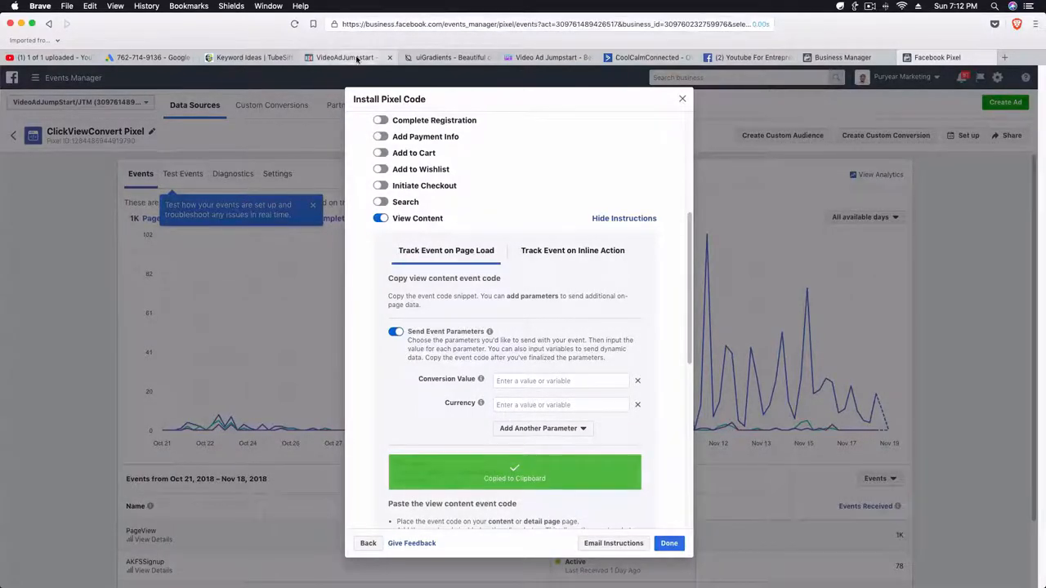
{"action": "left_click", "coordinate": [349, 57]}
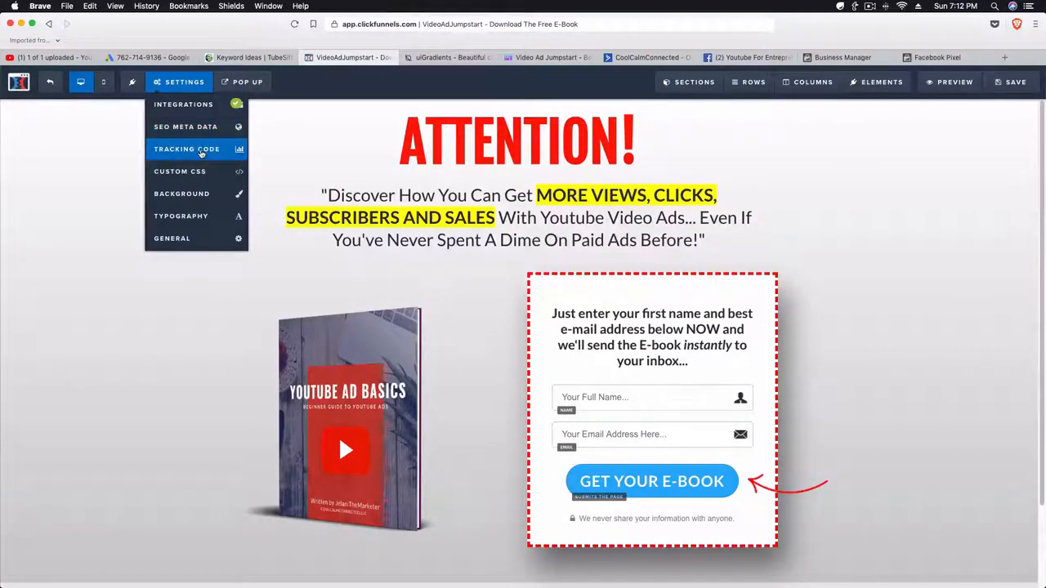
- Paste the View Content code into the E-Book page's header tracking code and save the page
{"action": "left_click", "coordinate": [187, 149]}
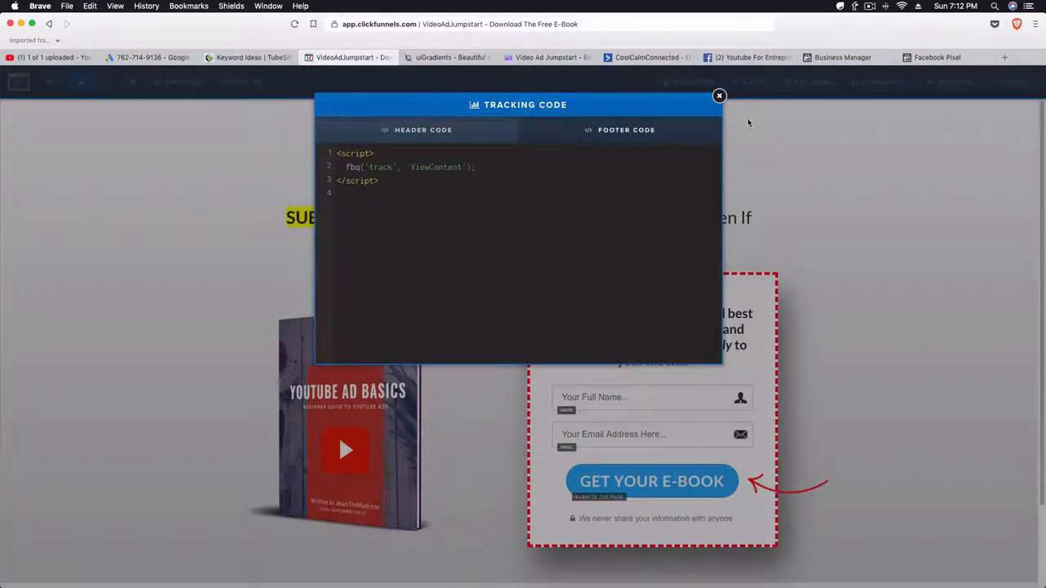
{"action": "left_click", "coordinate": [937, 57]}
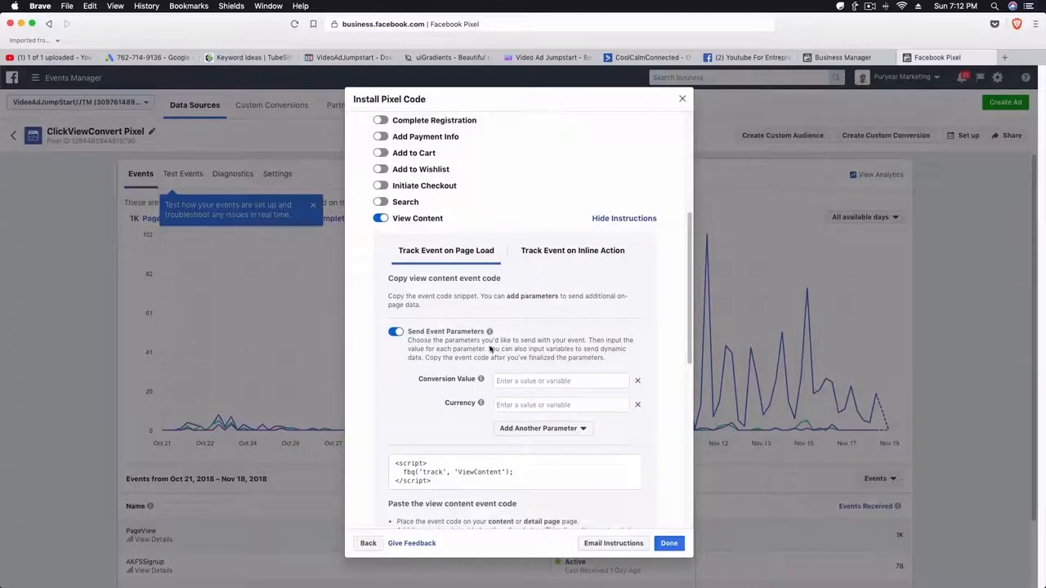
{"action": "mouse_move", "coordinate": [554, 282]}
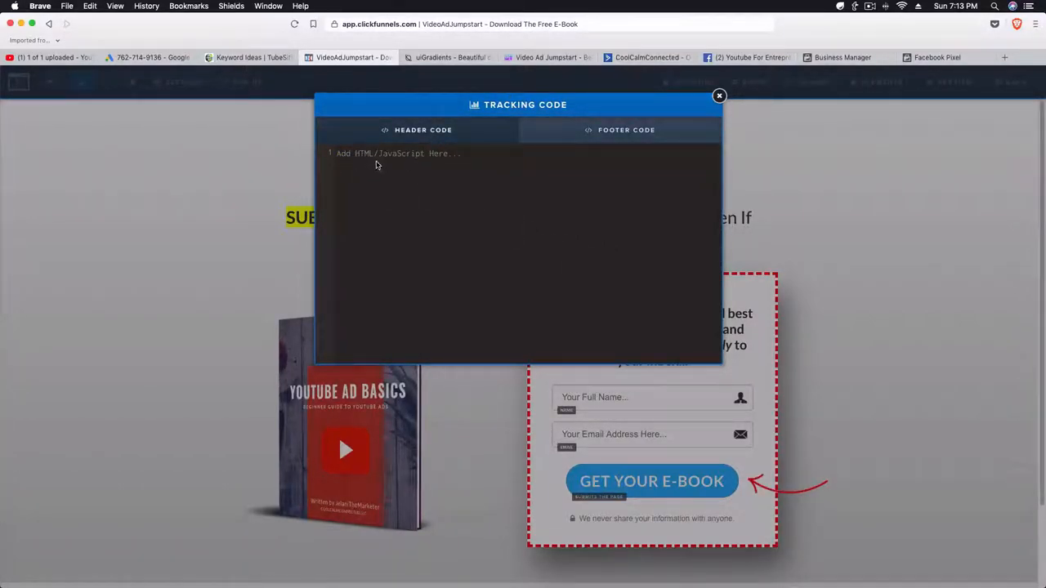
{"action": "mouse_move", "coordinate": [463, 142]}
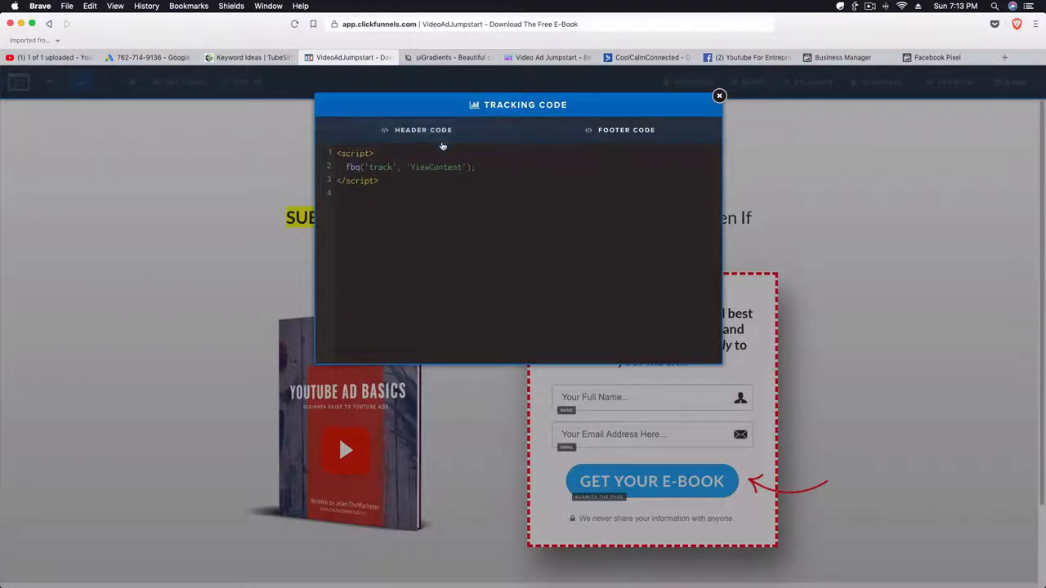
{"action": "left_click", "coordinate": [718, 96]}
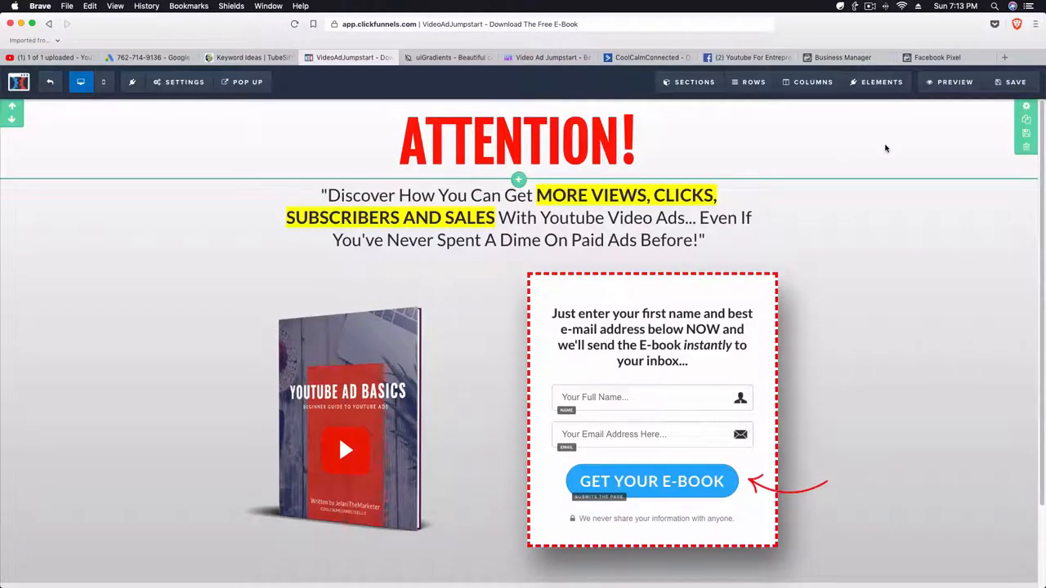
{"action": "left_click", "coordinate": [1015, 82]}
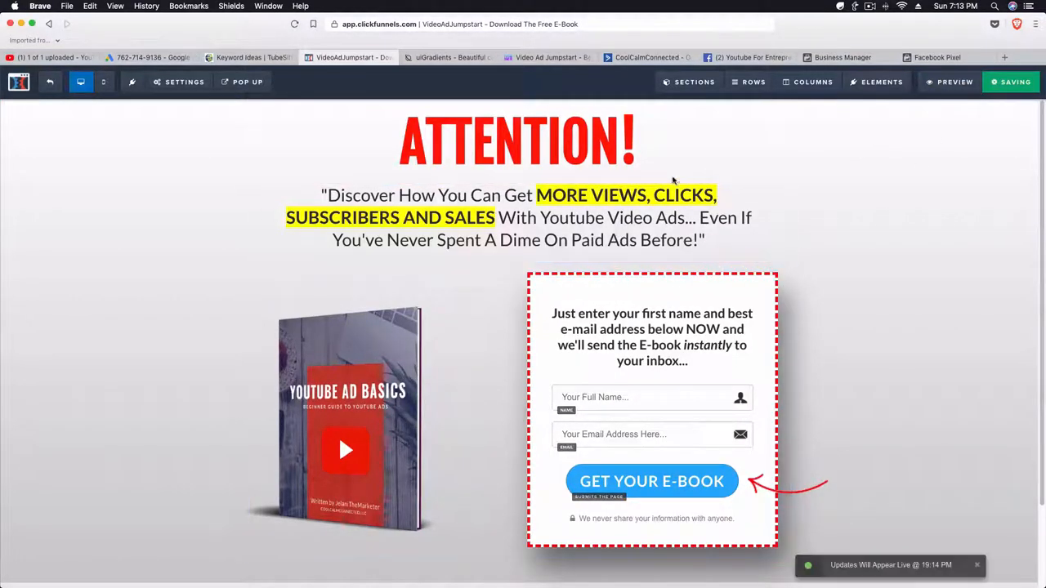
{"action": "left_click", "coordinate": [184, 81]}
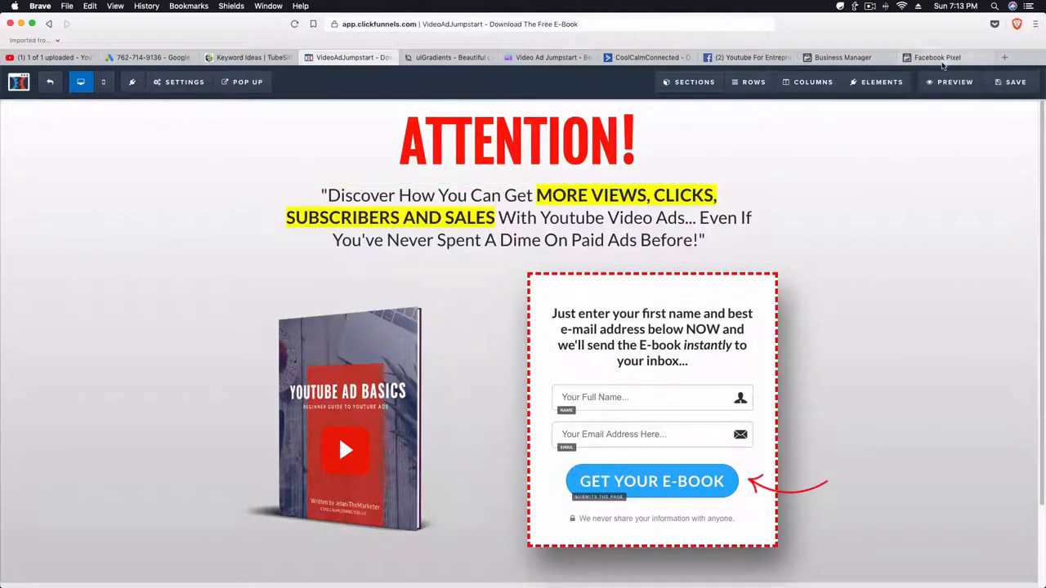
{"action": "left_click", "coordinate": [937, 58]}
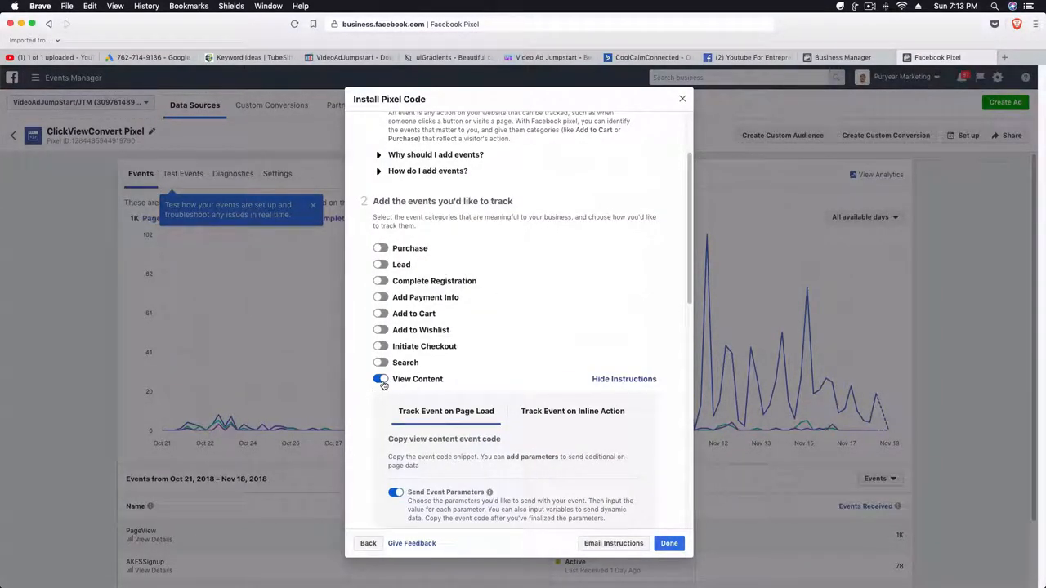
- Switch View Content off so all event categories are off, then scroll the Install Pixel Code dialog
{"action": "left_click", "coordinate": [380, 379]}
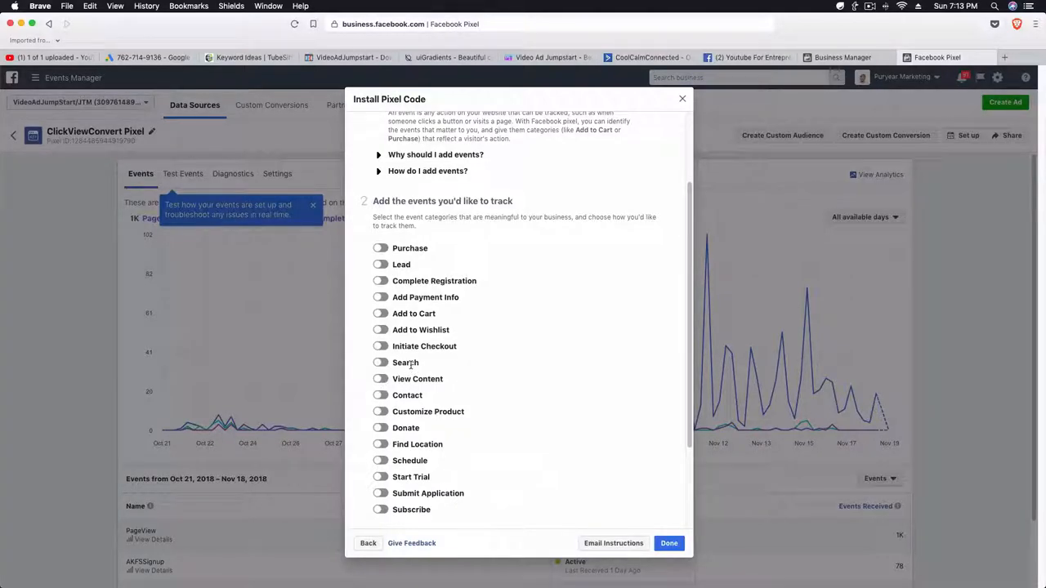
{"action": "mouse_move", "coordinate": [468, 373]}
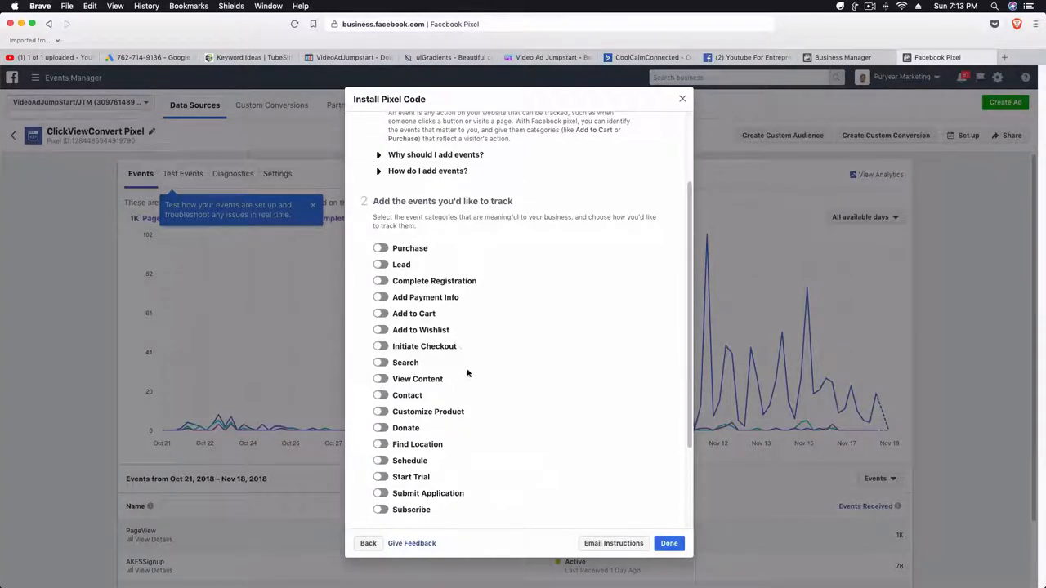
{"action": "scroll", "scroll_direction": "down", "scroll_amount": 3}
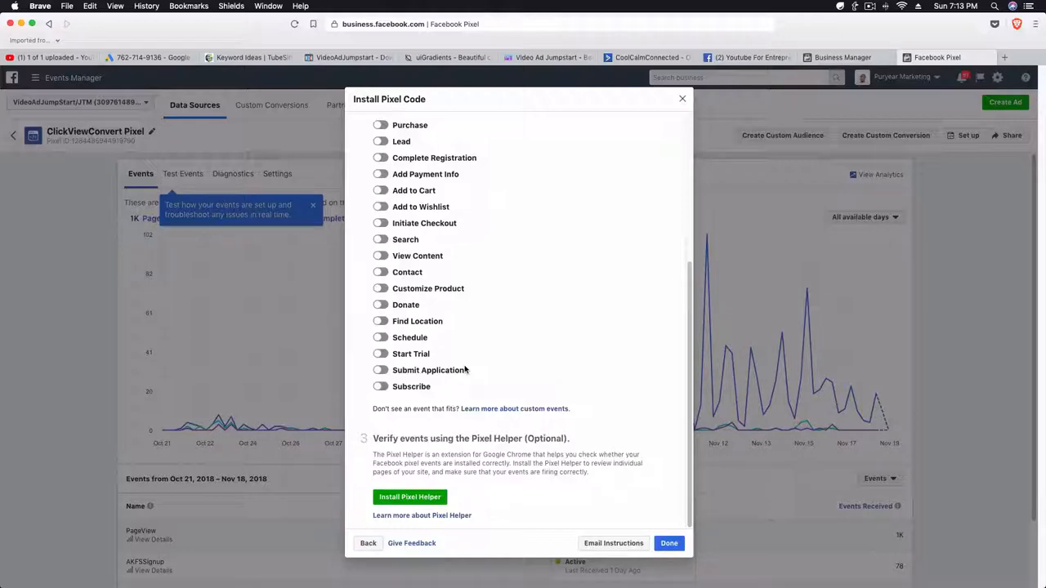
{"action": "mouse_move", "coordinate": [462, 400]}
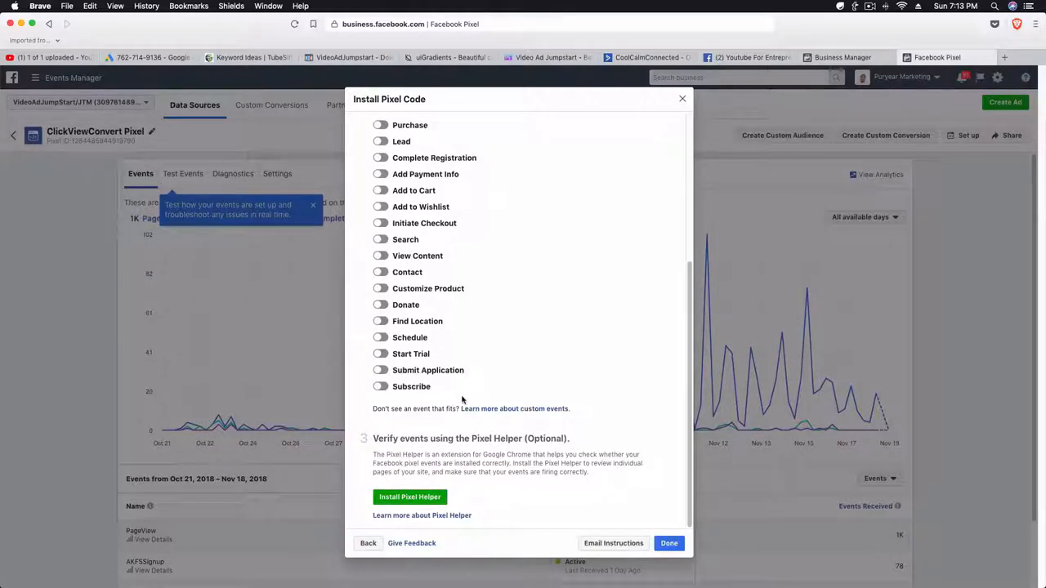
{"action": "mouse_move", "coordinate": [415, 447]}
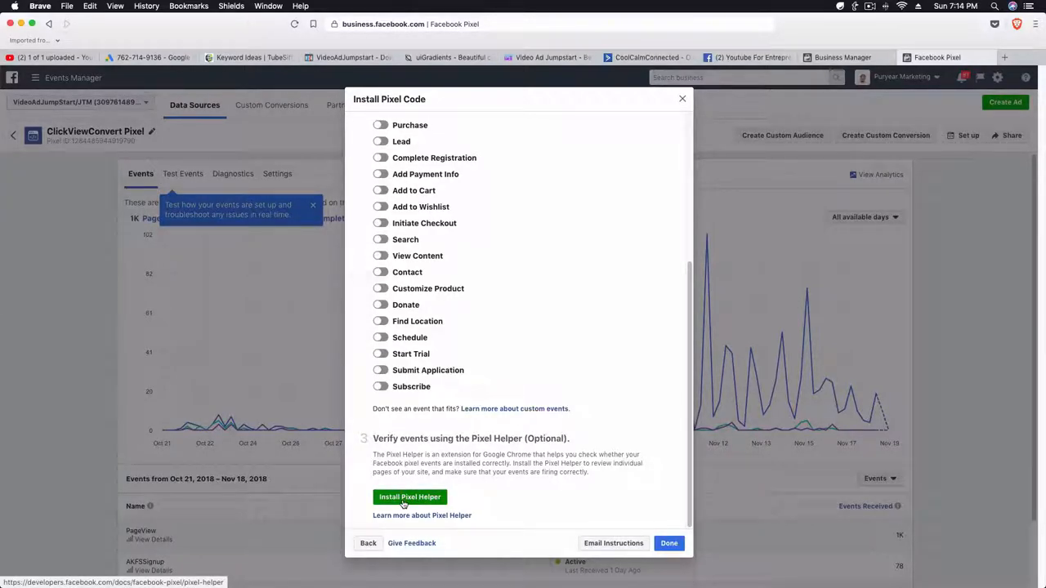
{"action": "mouse_move", "coordinate": [650, 203]}
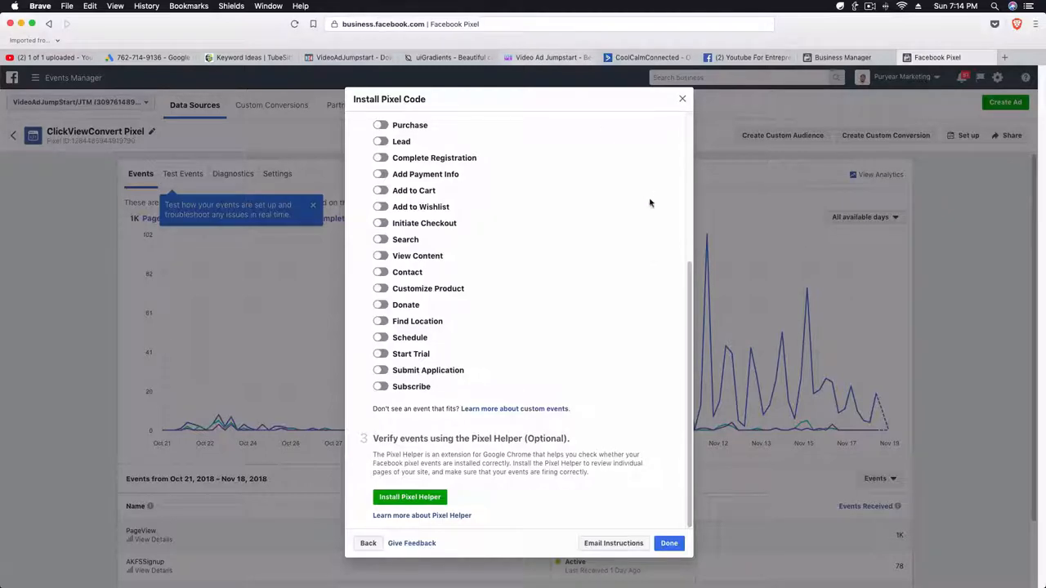
{"action": "mouse_move", "coordinate": [409, 497]}
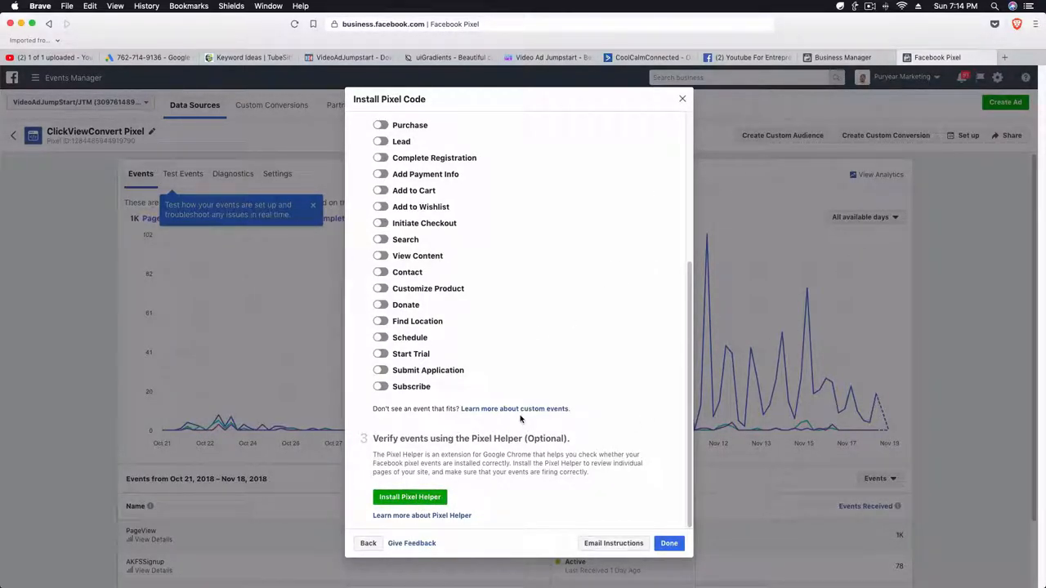
{"action": "mouse_move", "coordinate": [492, 489]}
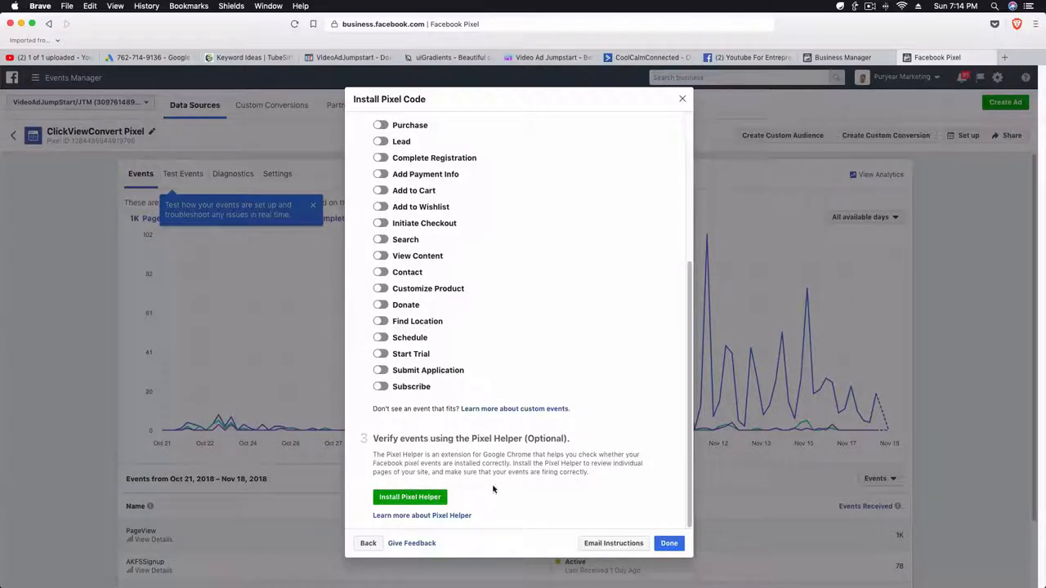
{"action": "mouse_move", "coordinate": [454, 248]}
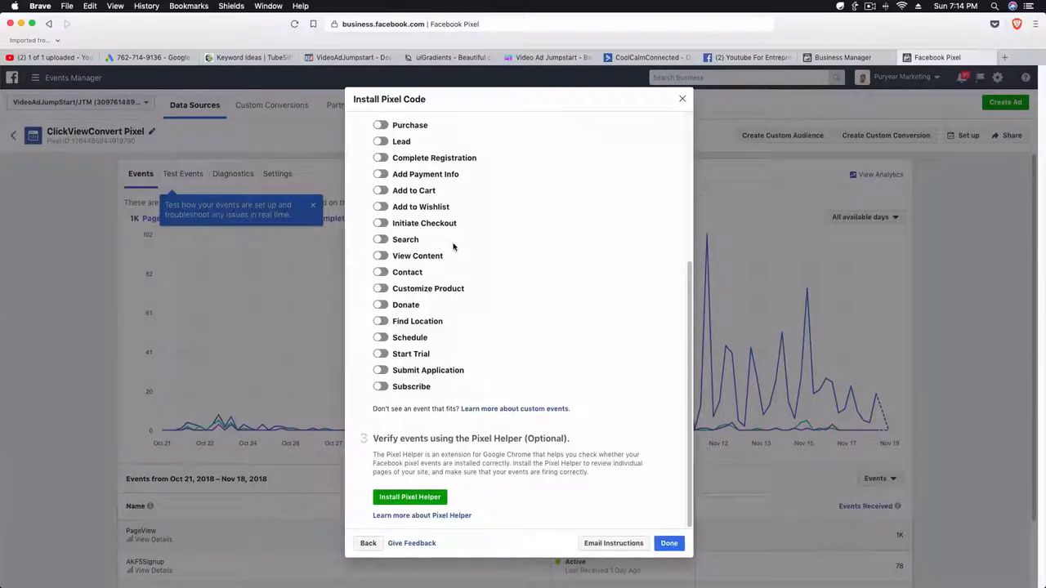
{"action": "scroll", "scroll_direction": "up", "scroll_amount": 3}
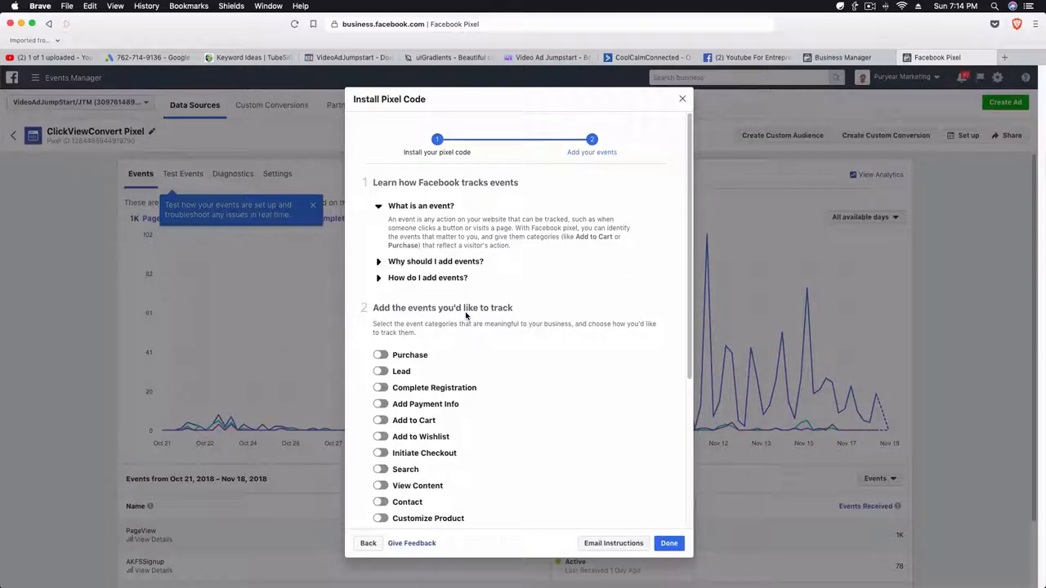